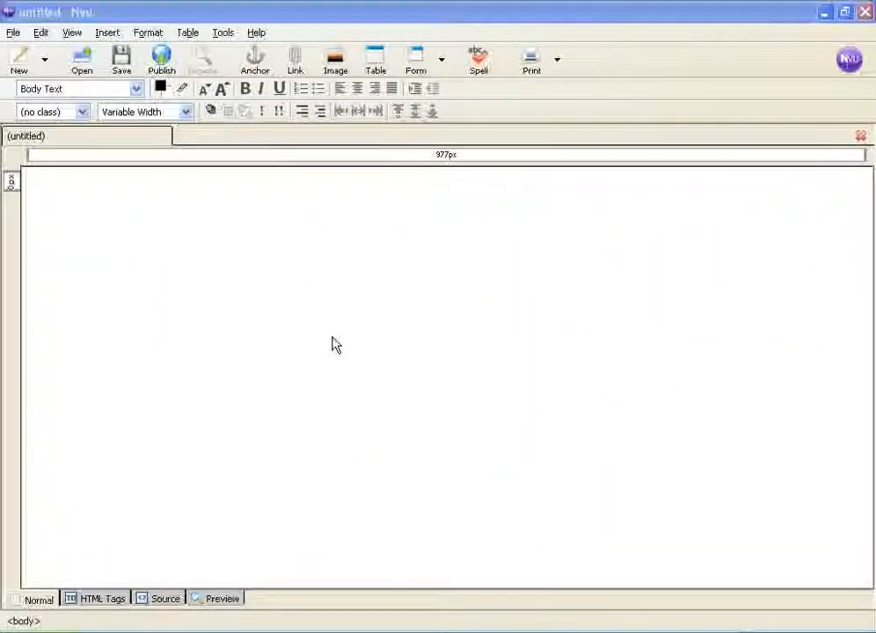
mouse_move(345, 341)
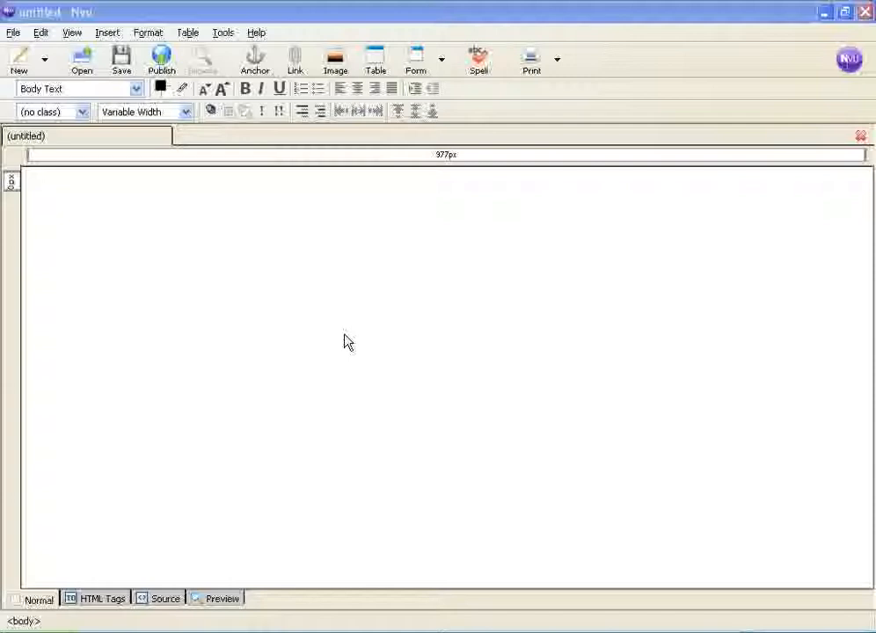
mouse_move(342, 334)
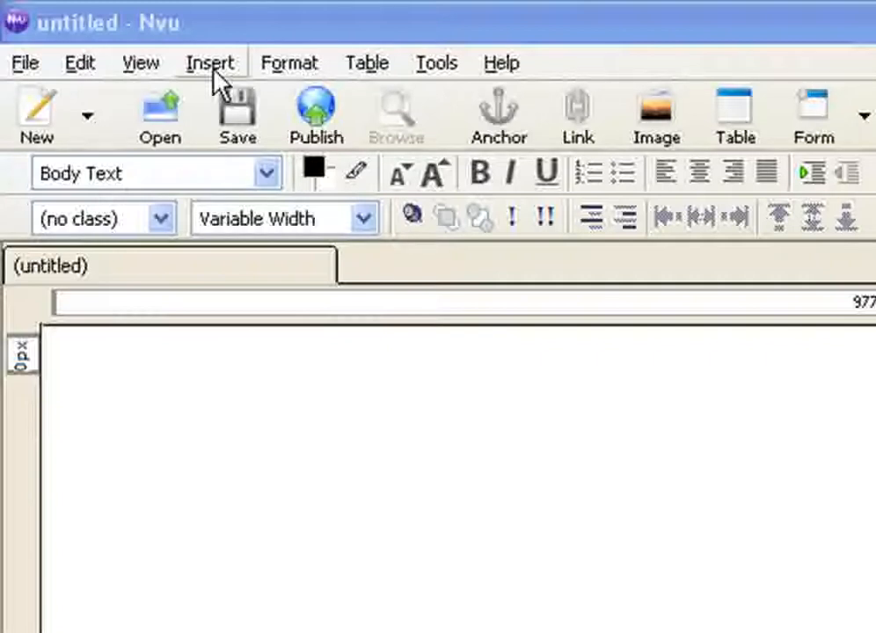
Step: Insert a one-row, three-column table using the Insert menu's quick grid
click(210, 63)
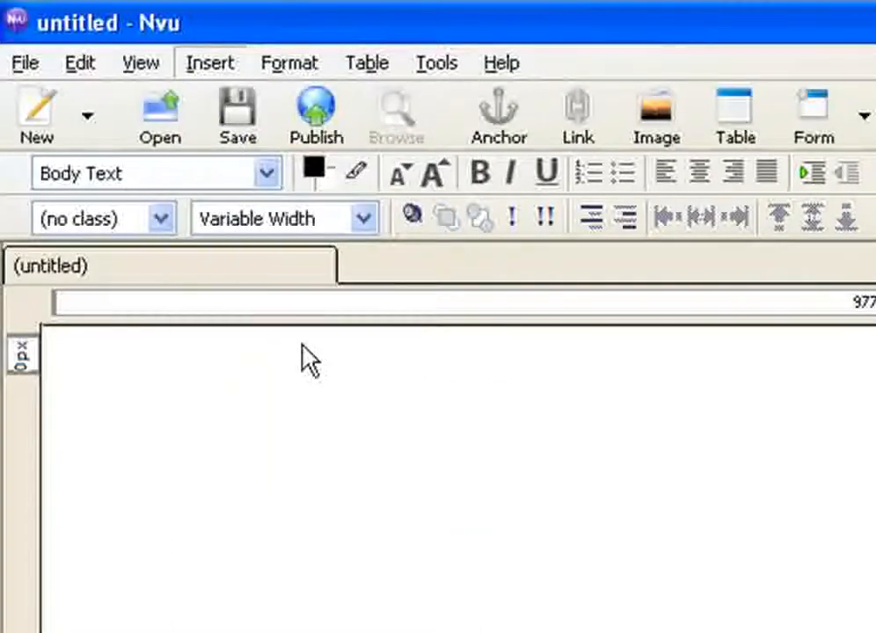
click(735, 114)
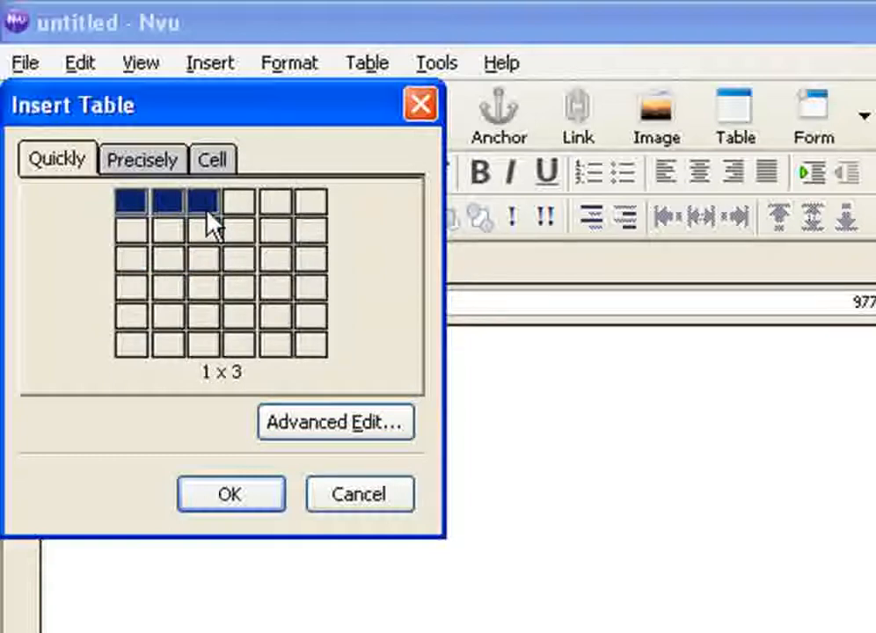
click(230, 493)
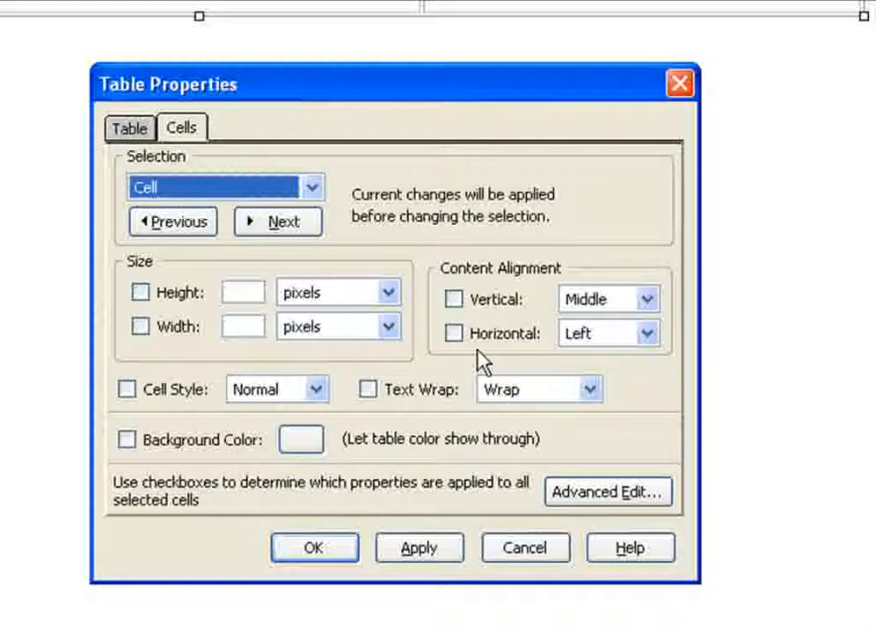
mouse_move(481, 227)
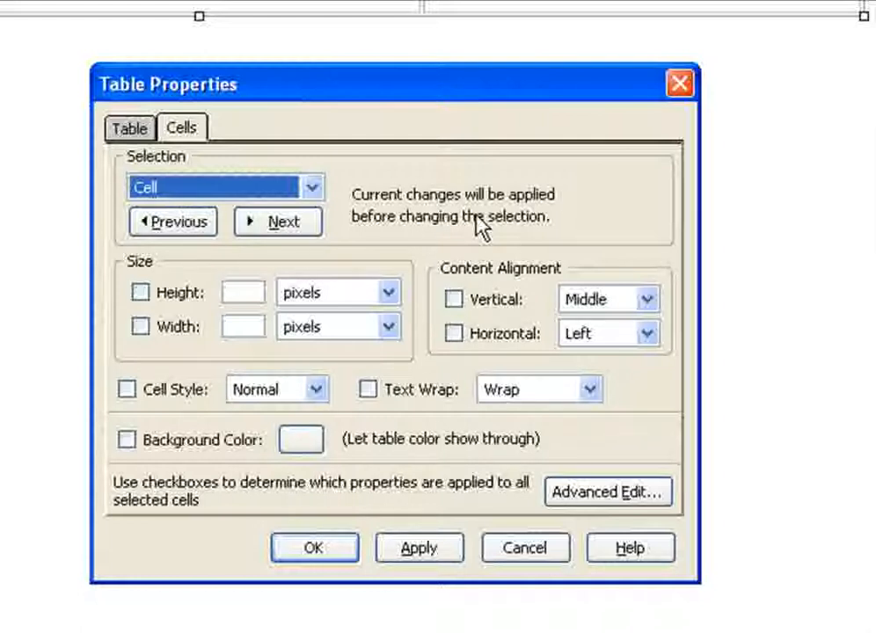
mouse_move(330, 316)
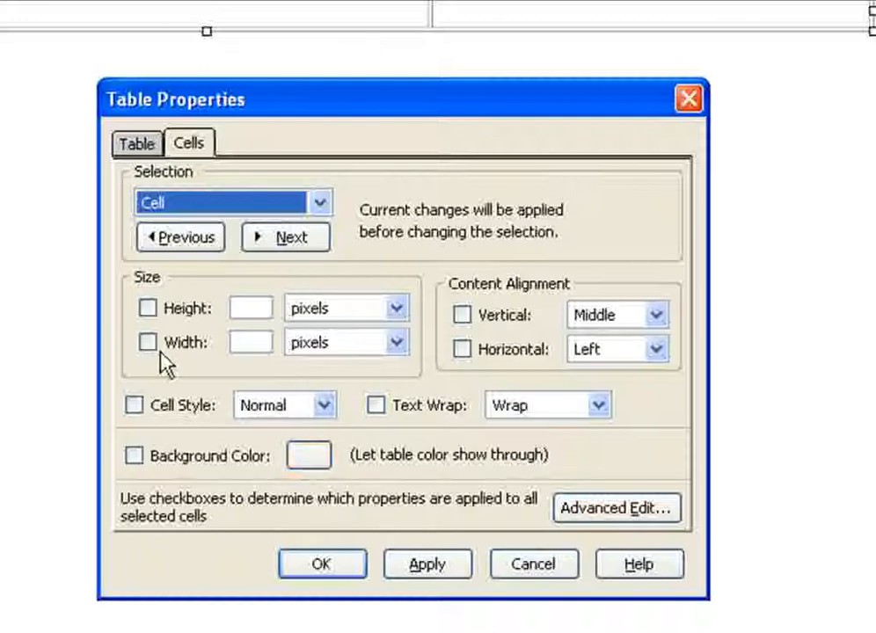
mouse_move(314, 453)
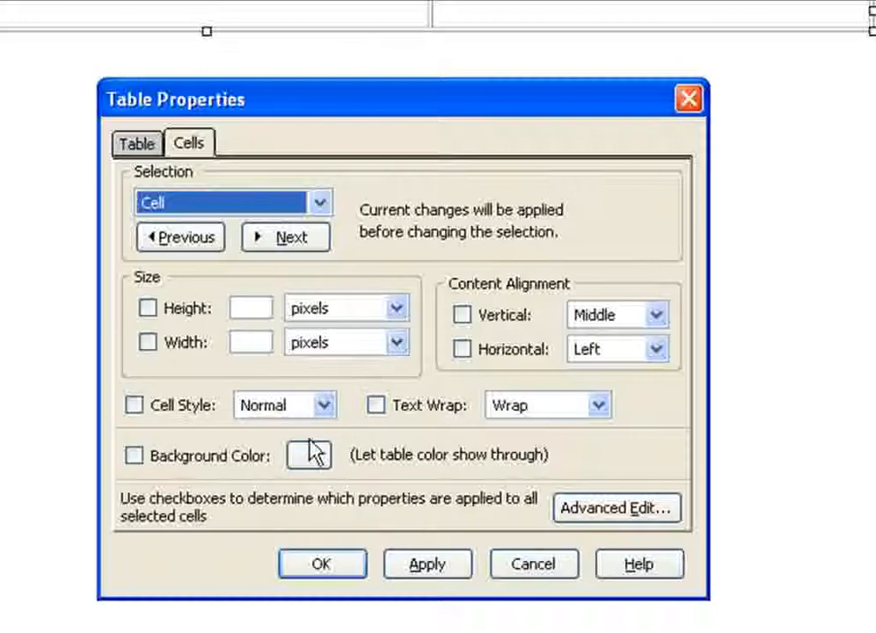
Step: Set the first cell's background colour to navy #000066 and apply it
click(309, 454)
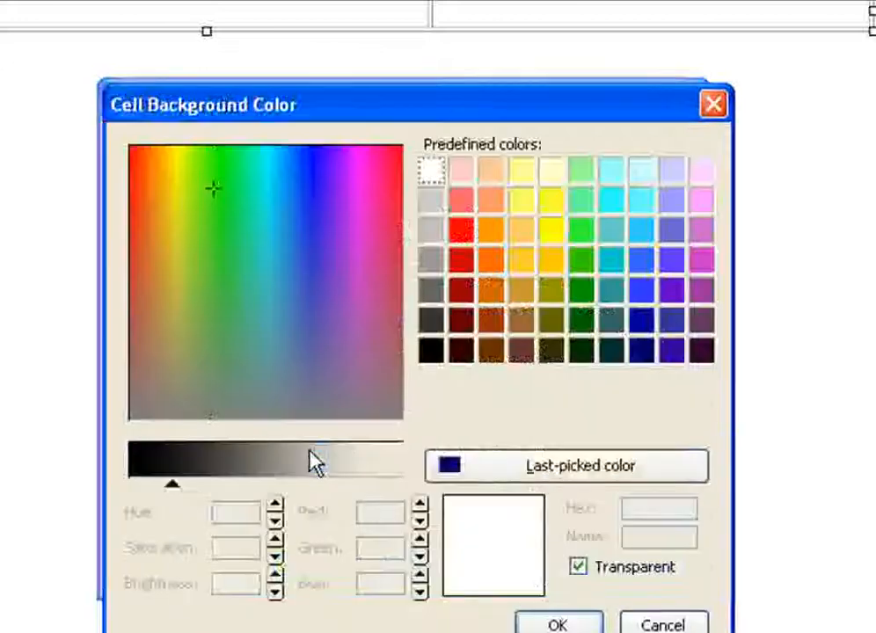
click(640, 351)
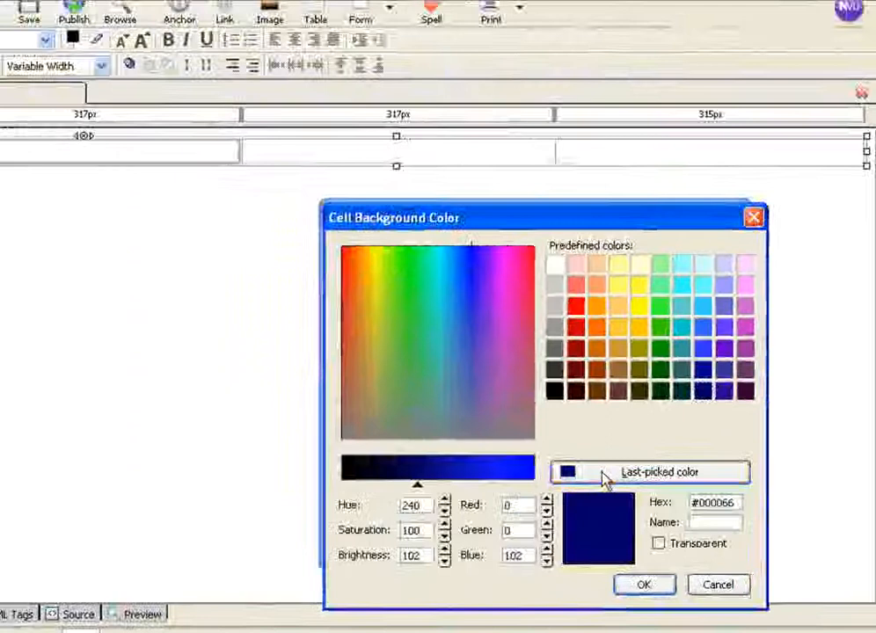
click(643, 584)
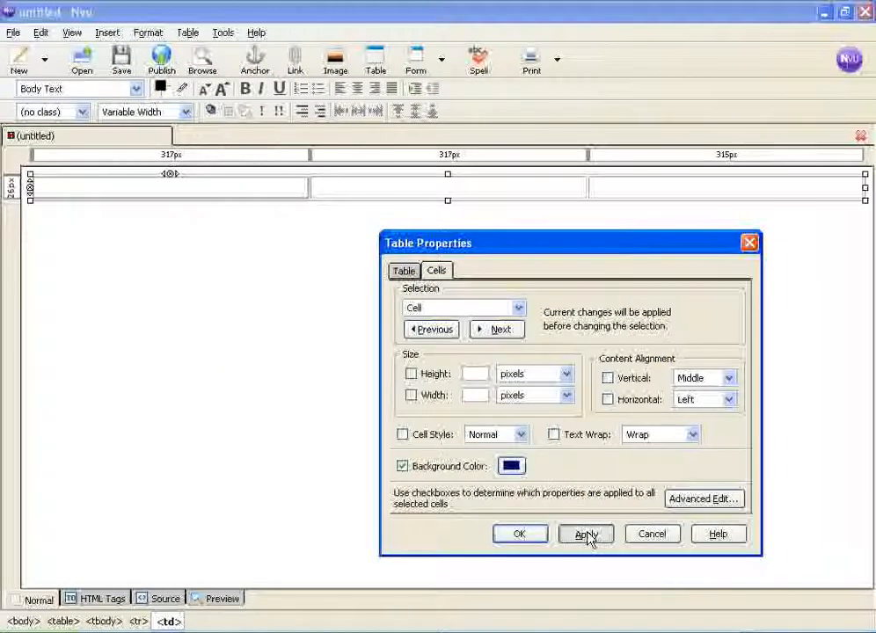
click(585, 533)
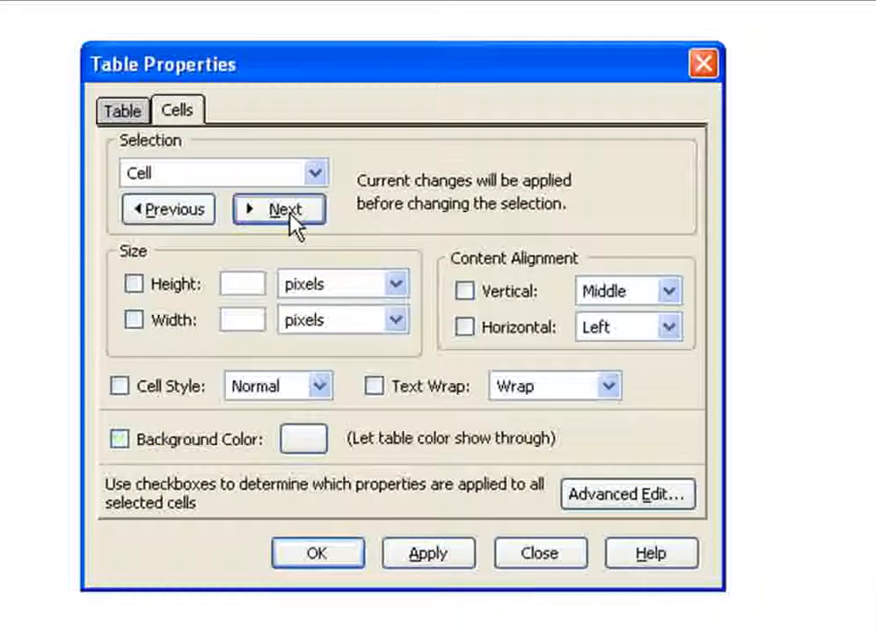
Step: Move to the third cell and apply the same navy background there
click(120, 439)
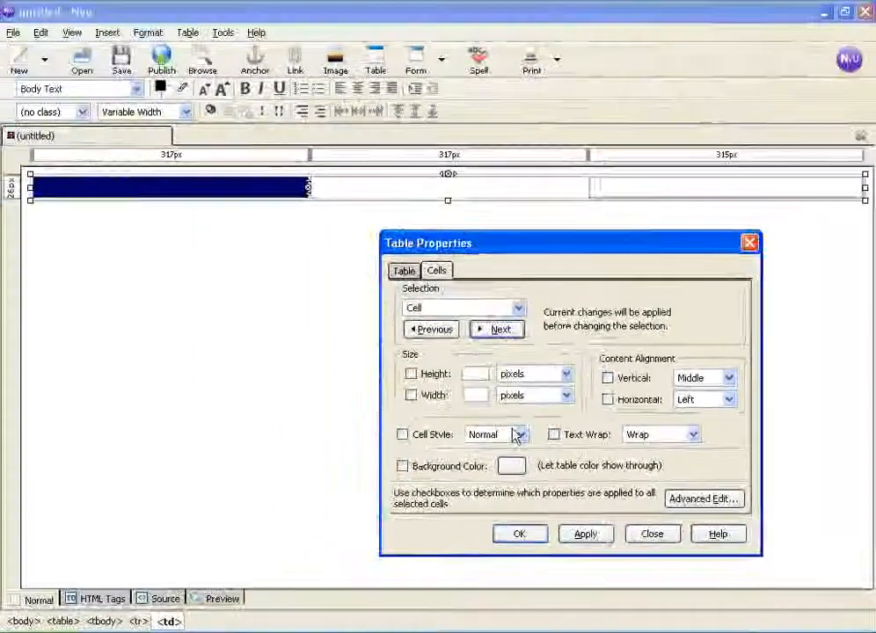
click(511, 465)
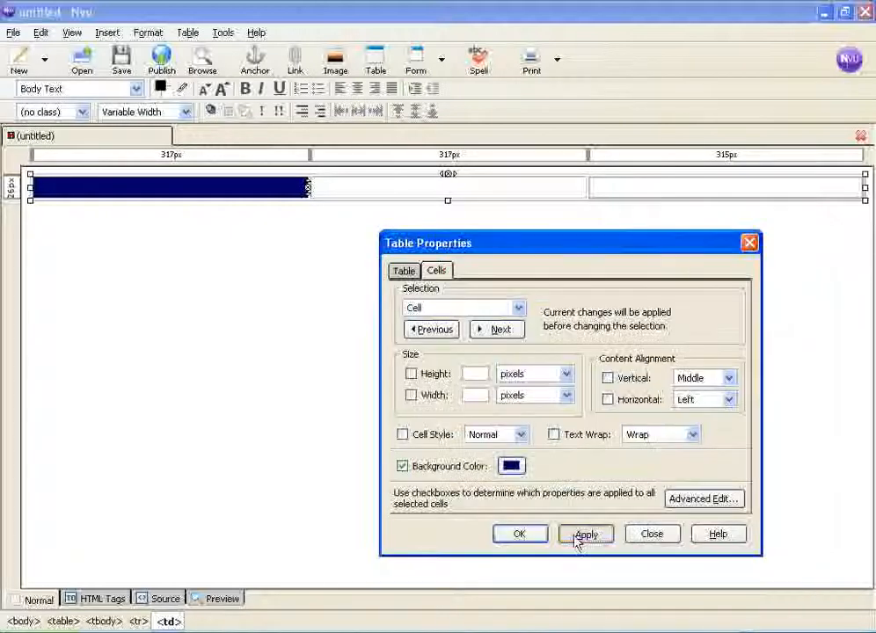
click(584, 534)
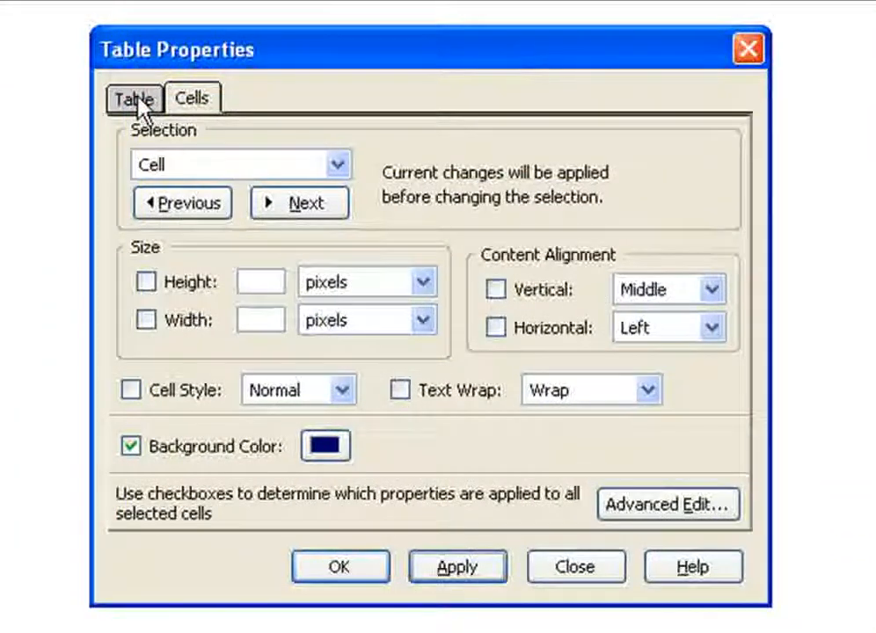
Step: Set the whole table's border to 0 pixels and apply it
click(135, 98)
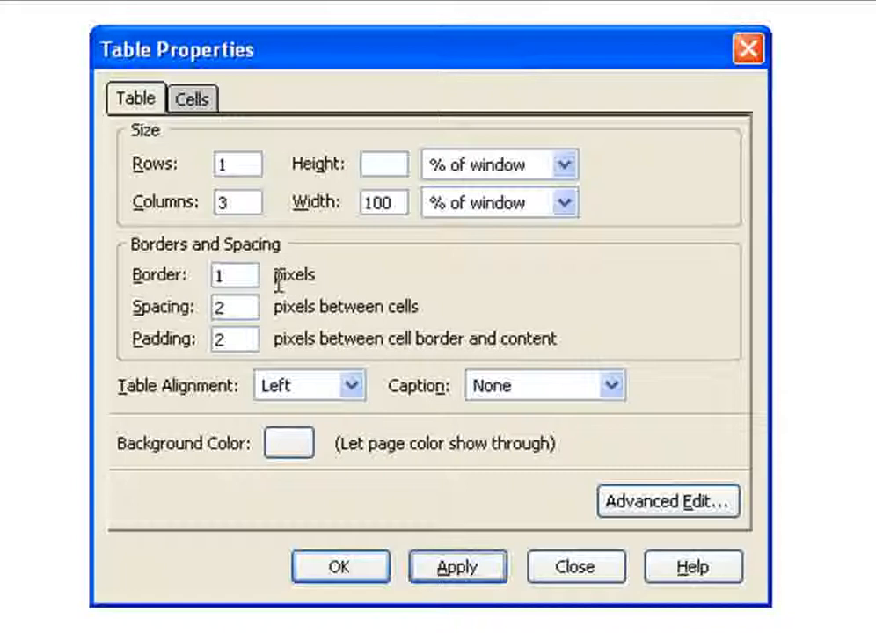
click(234, 274)
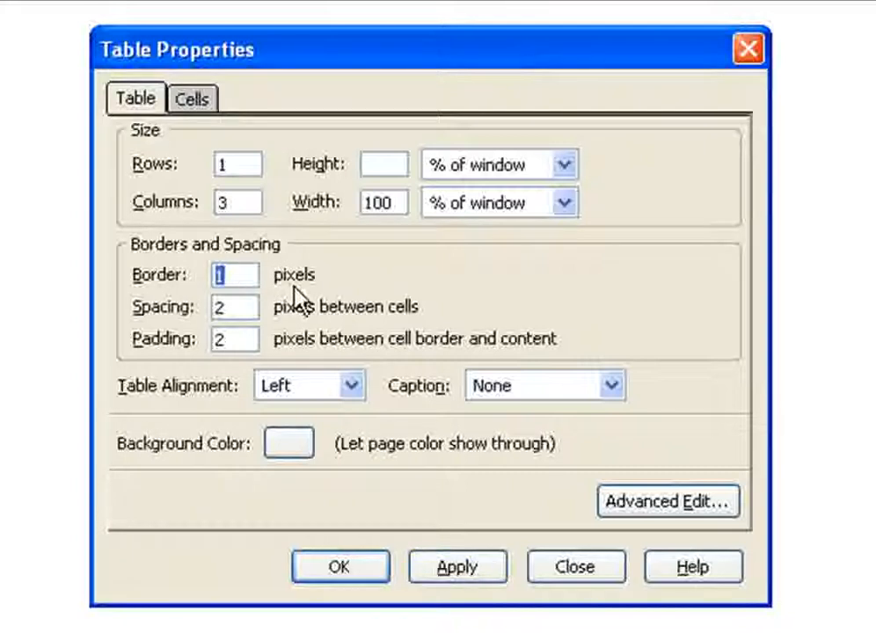
mouse_move(317, 264)
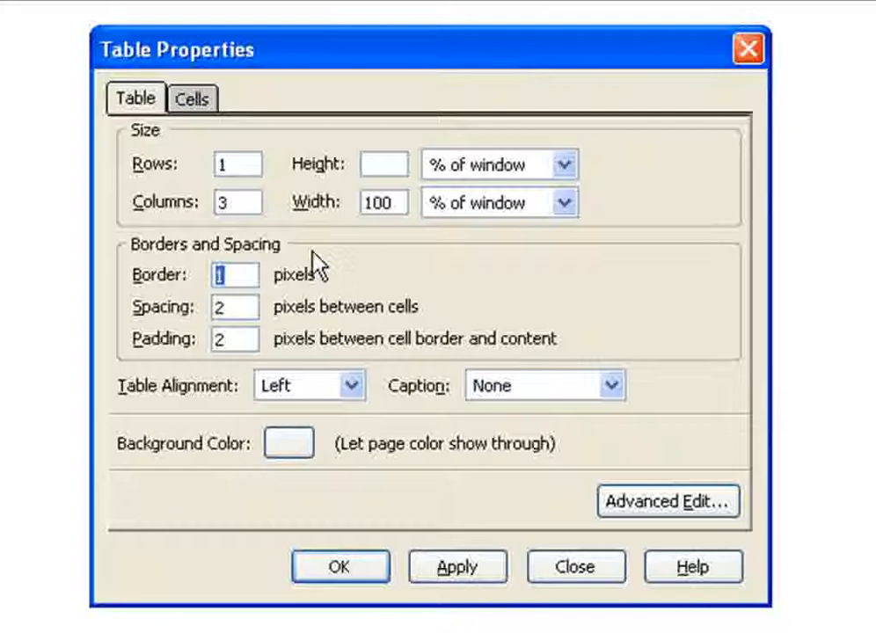
text(0)
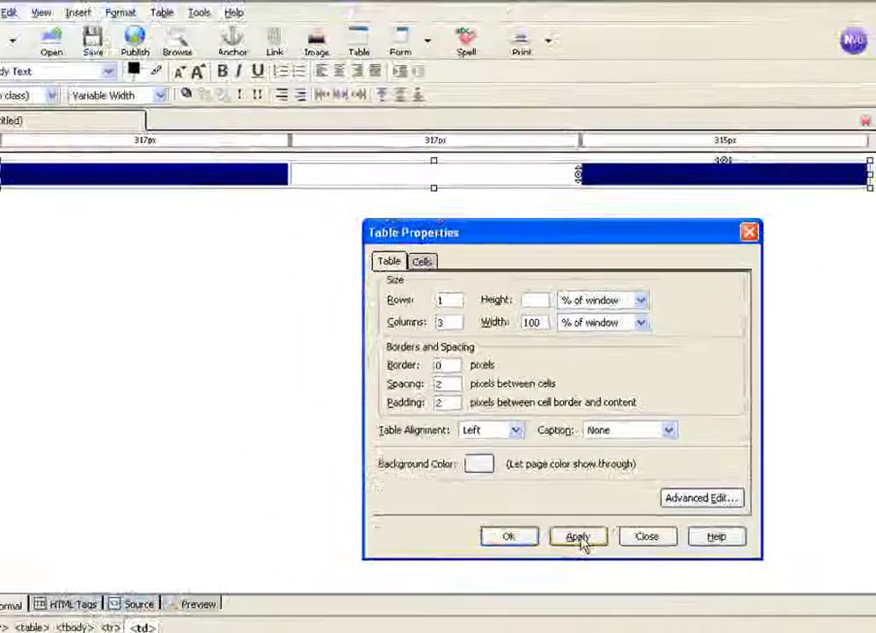
click(586, 536)
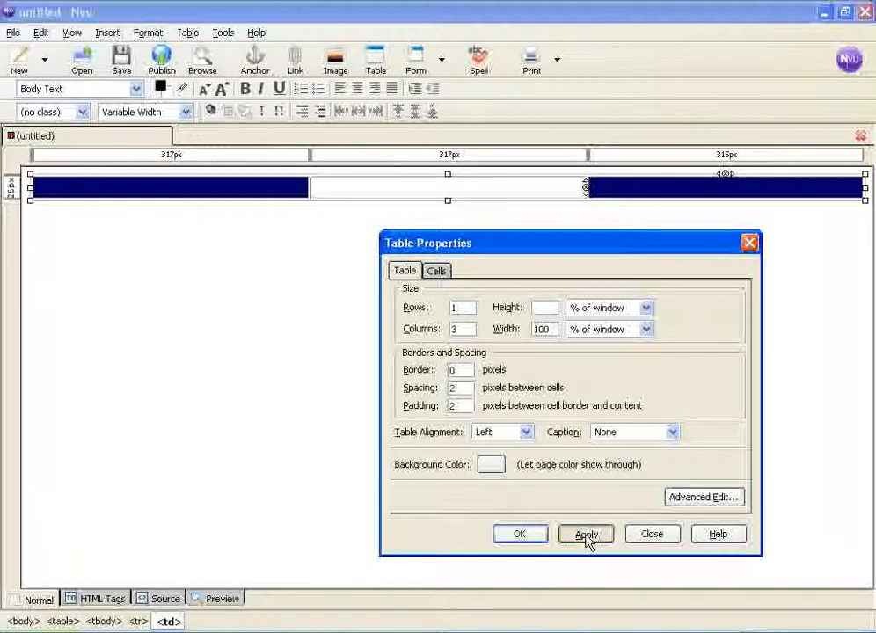
click(585, 534)
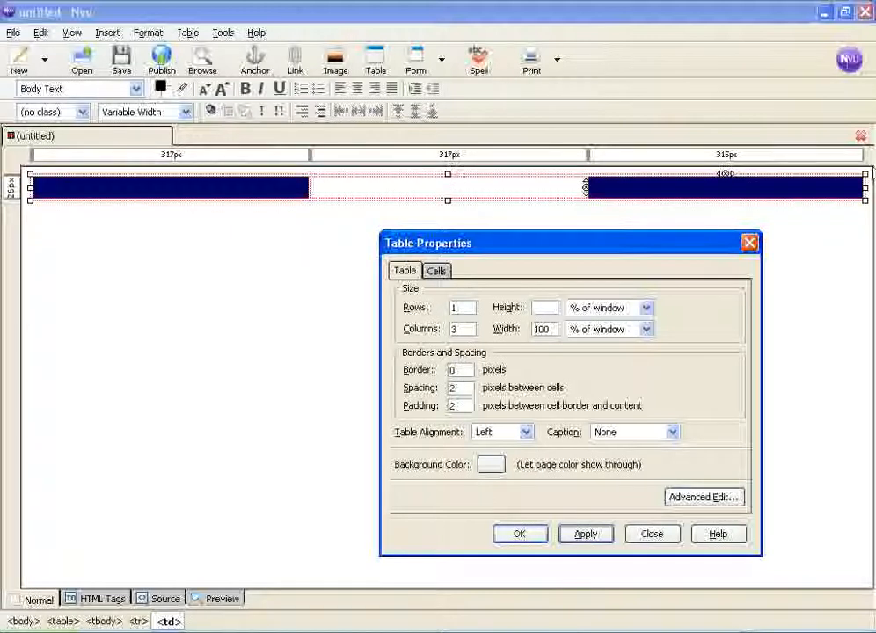
mouse_move(141, 186)
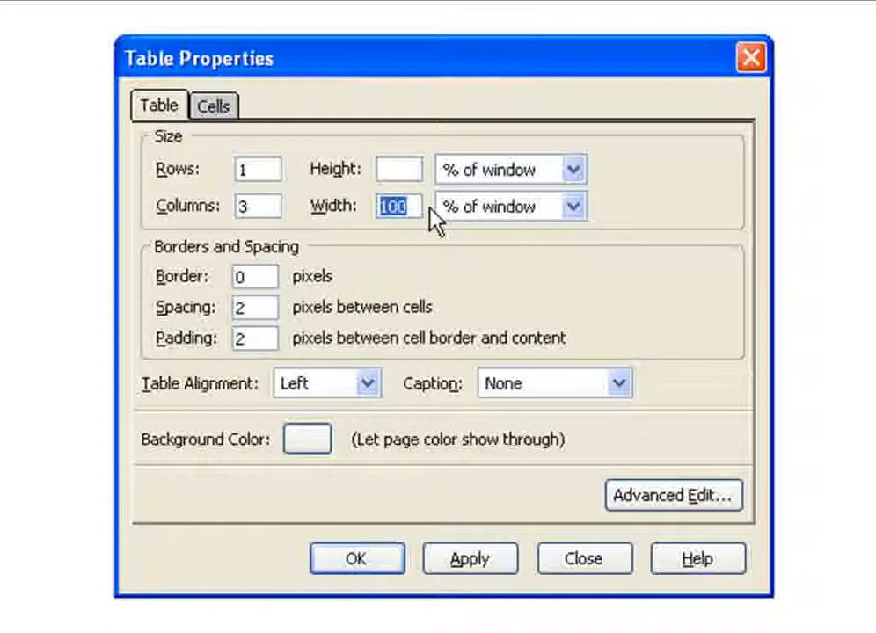
mouse_move(228, 136)
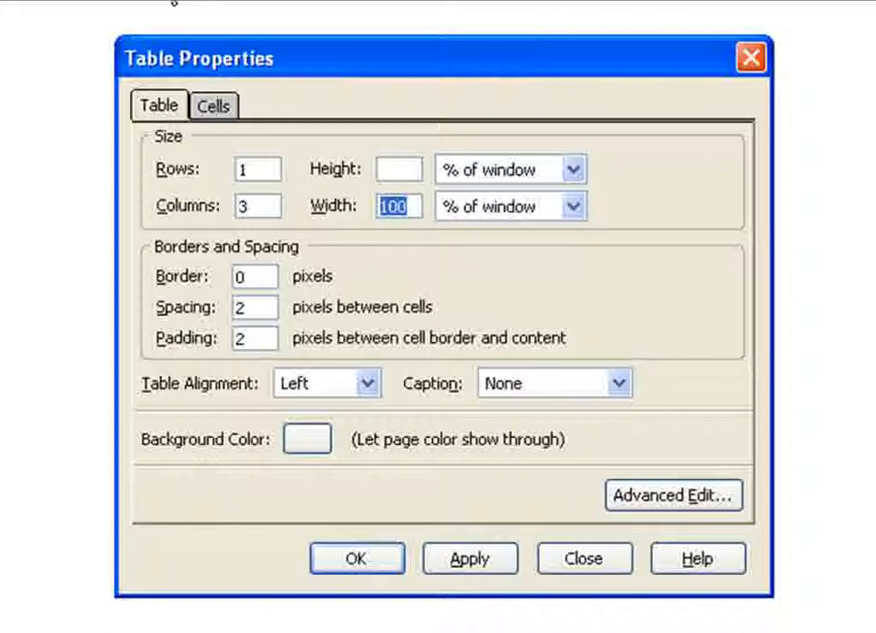
mouse_move(222, 121)
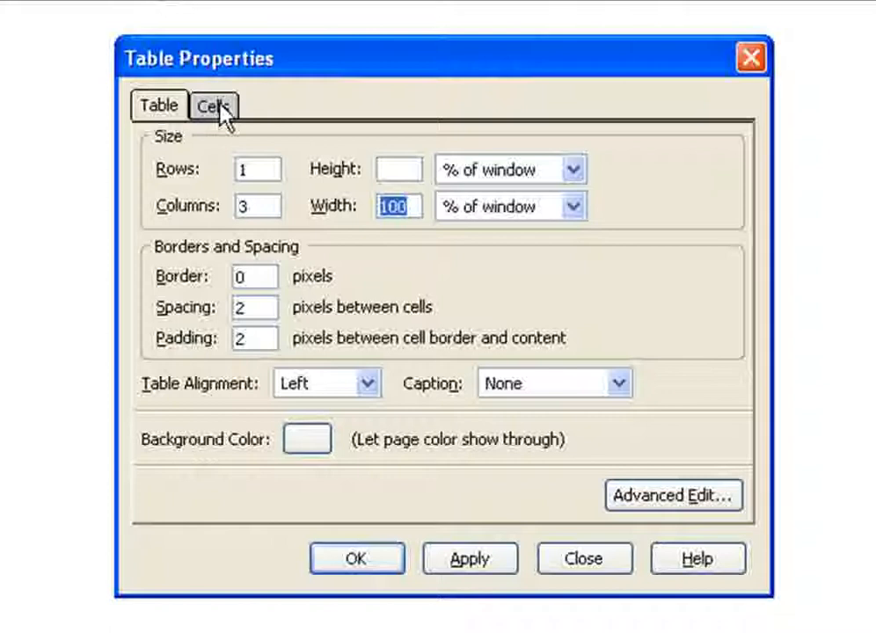
Step: Give the middle cell a fixed width of 500 pixels and apply it
click(213, 104)
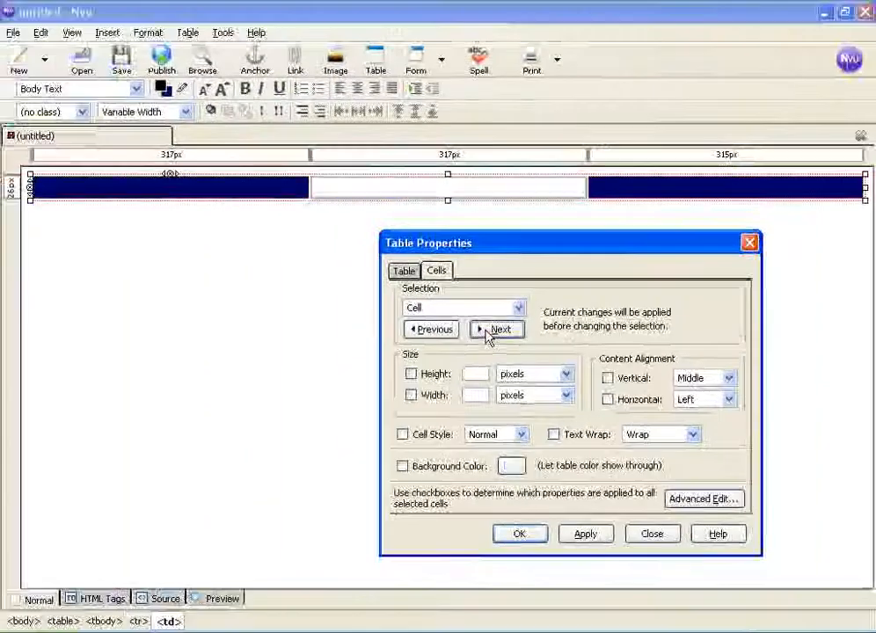
click(496, 328)
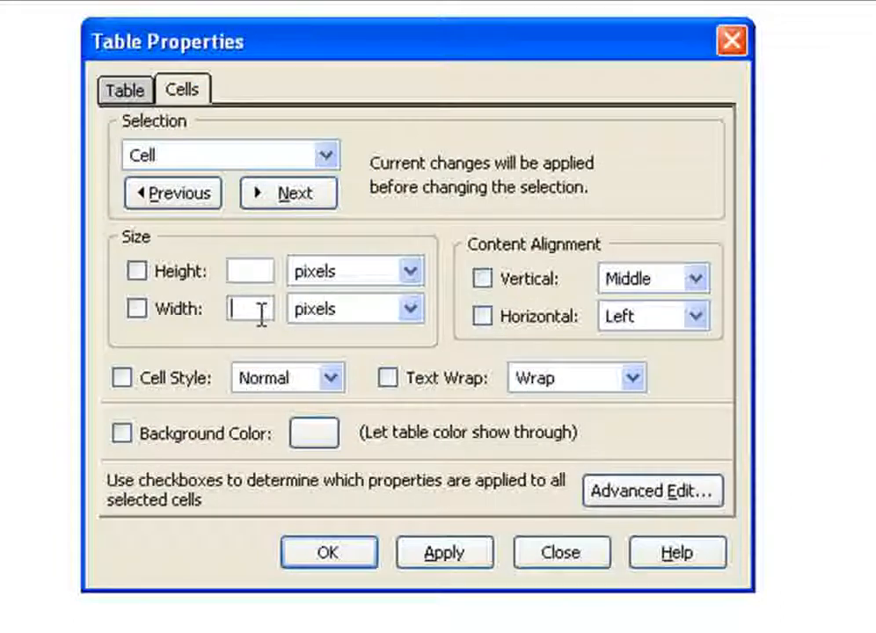
text(500)
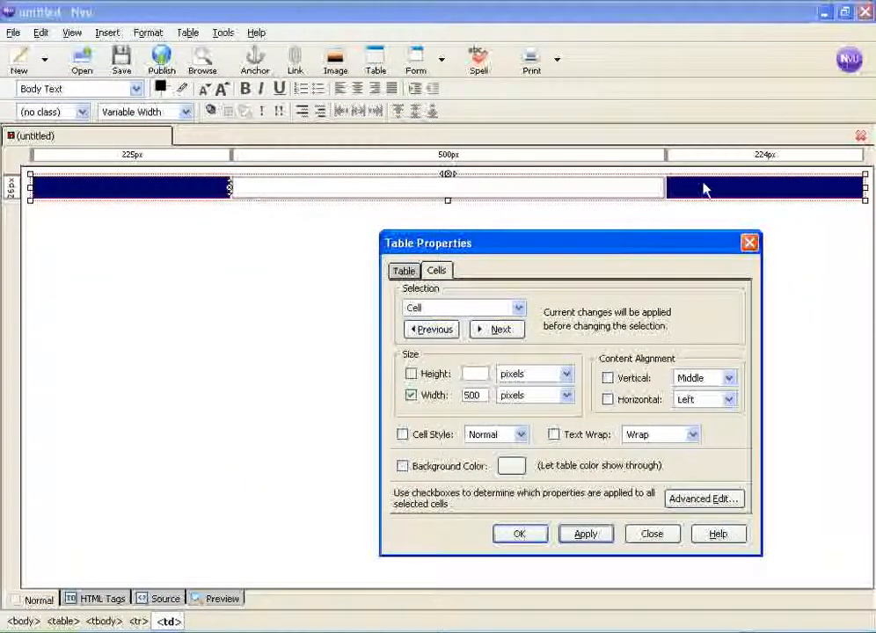
mouse_move(672, 195)
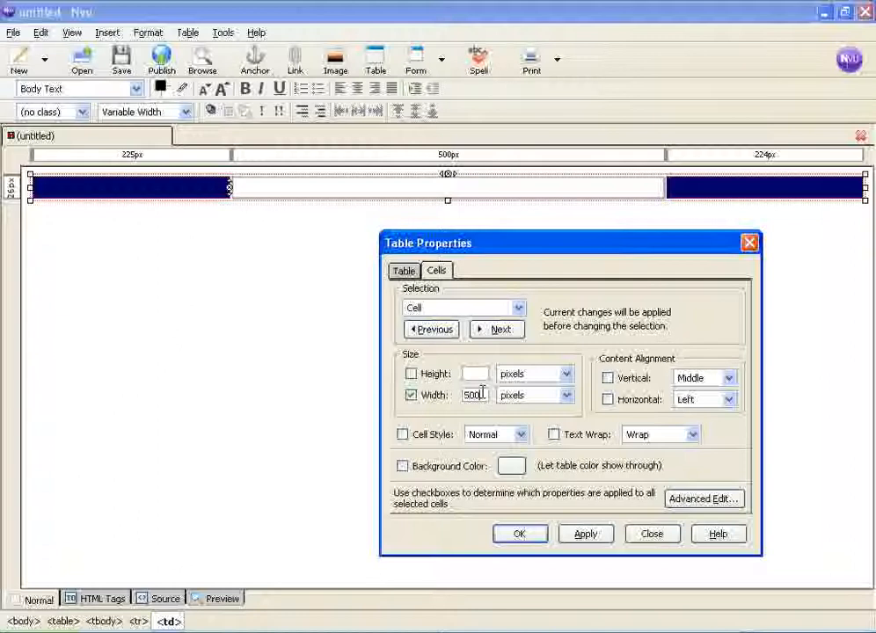
click(584, 533)
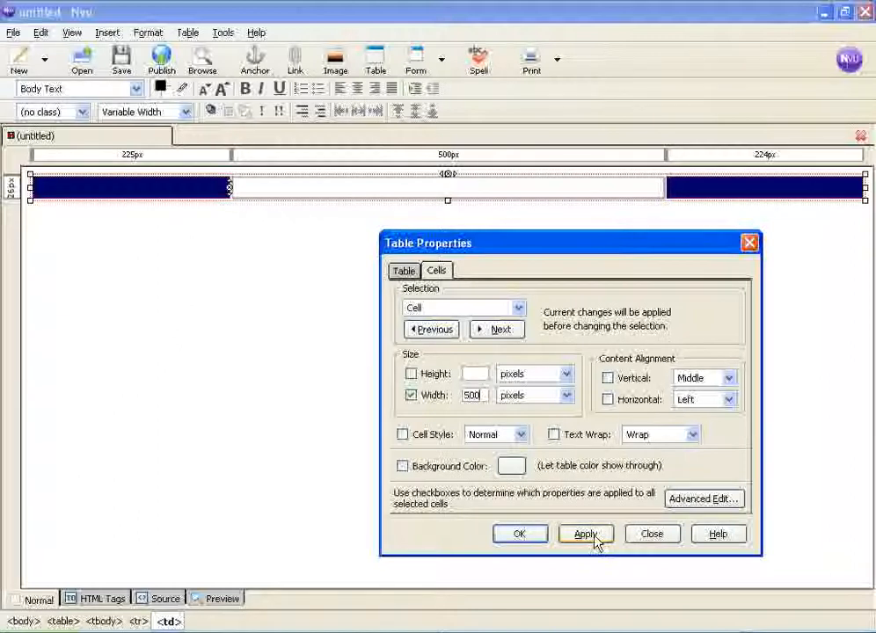
click(651, 533)
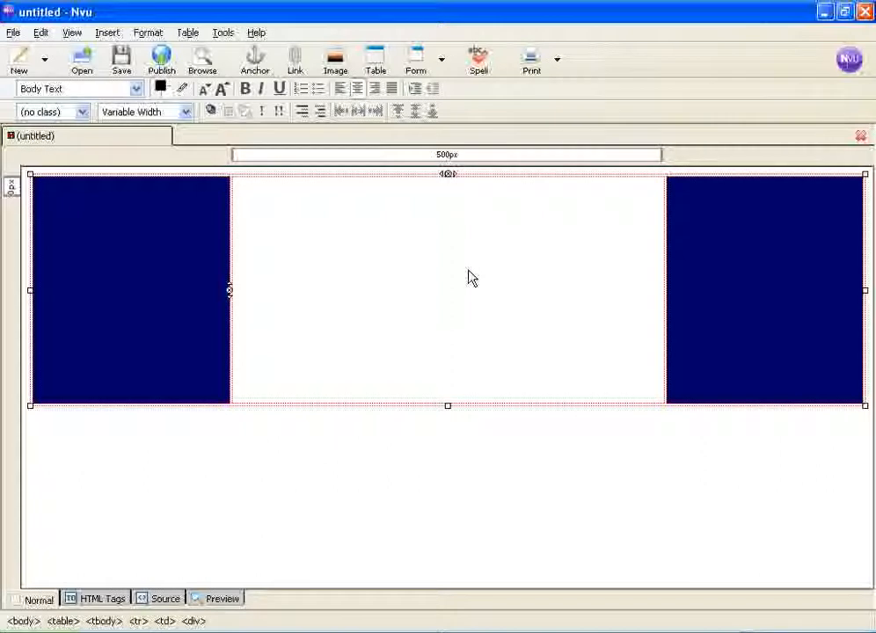
Step: Type 'This Is My Benefit Drive Headline' and 'This Is My SubHeadline' in the middle cell
text(TH)
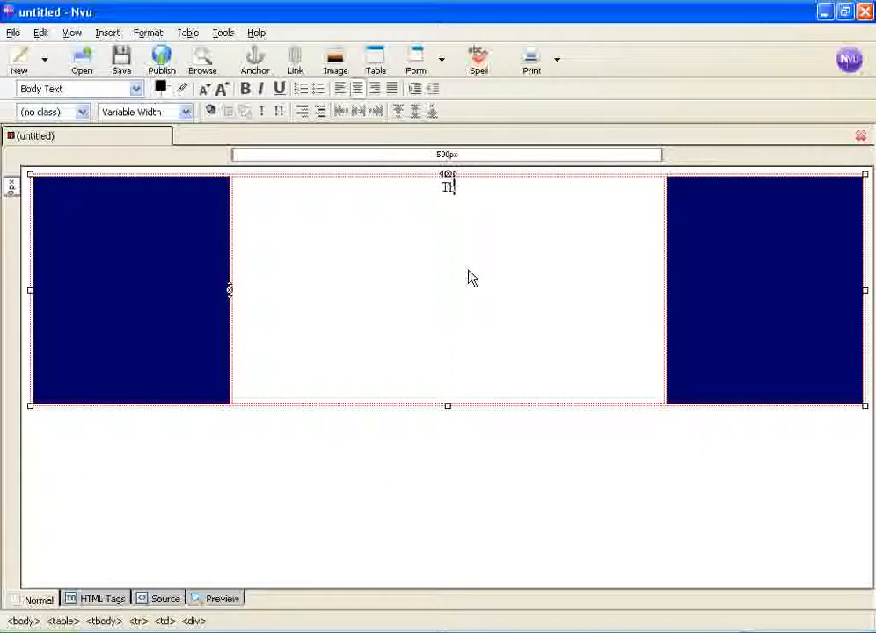
text(This Is My)
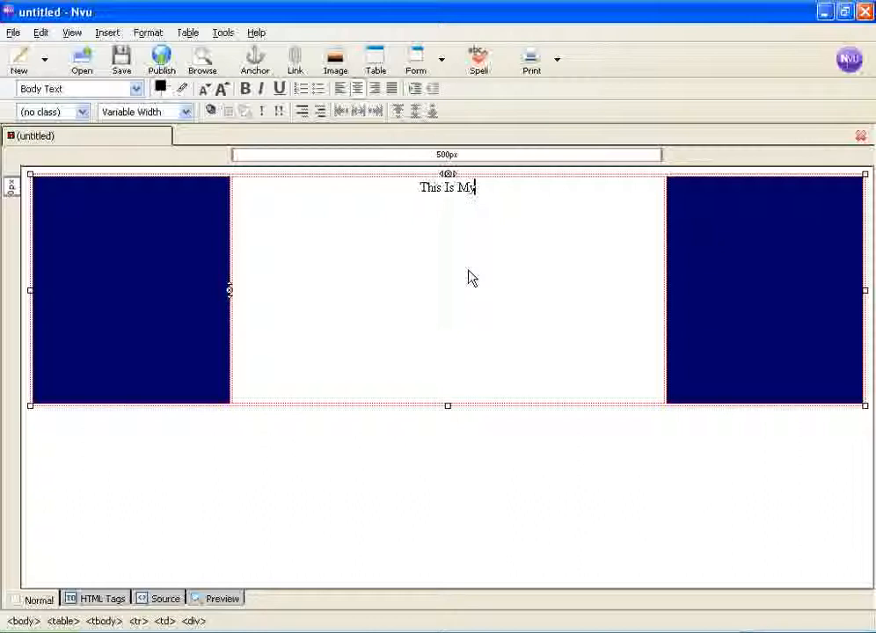
text(Benefit)
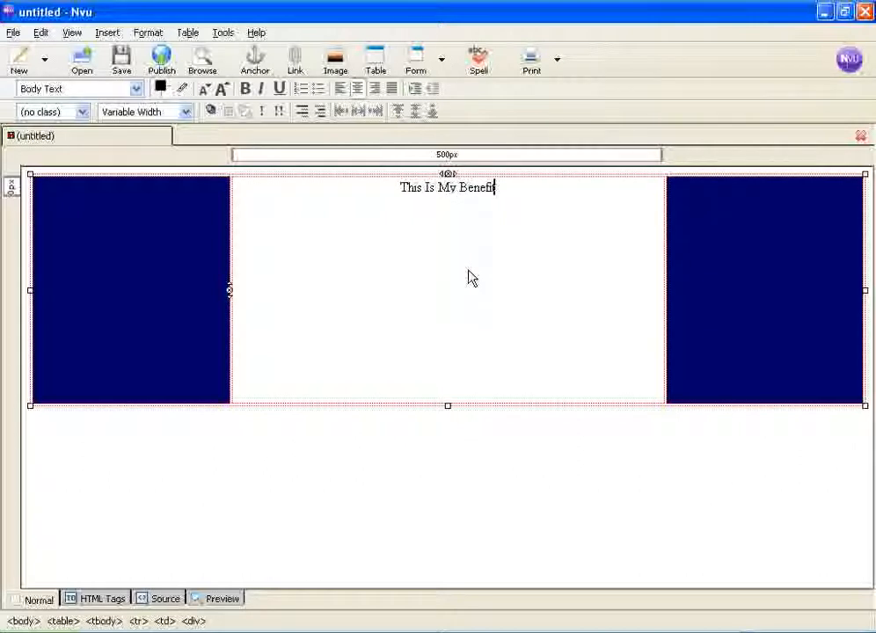
text(Drive B)
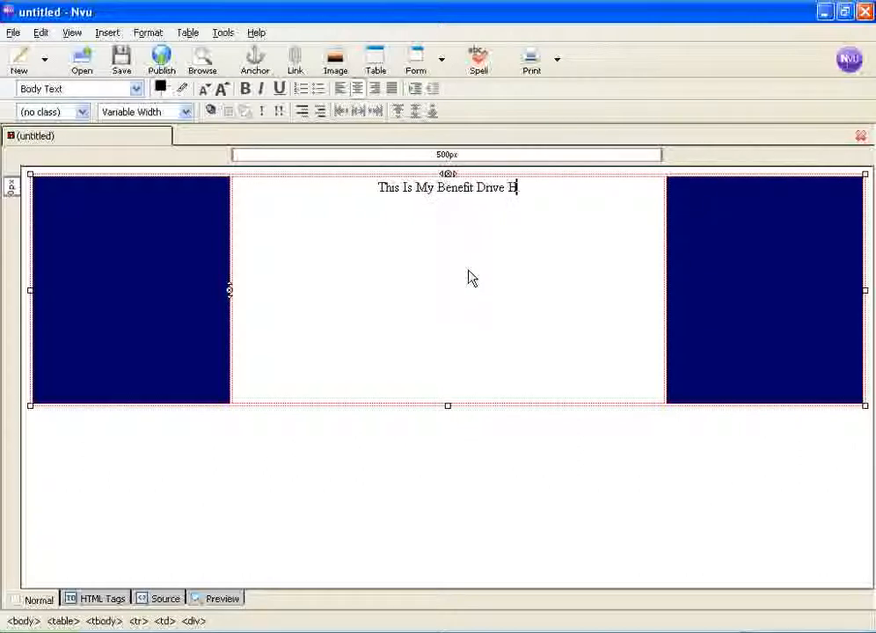
text(eadline)
text(This )
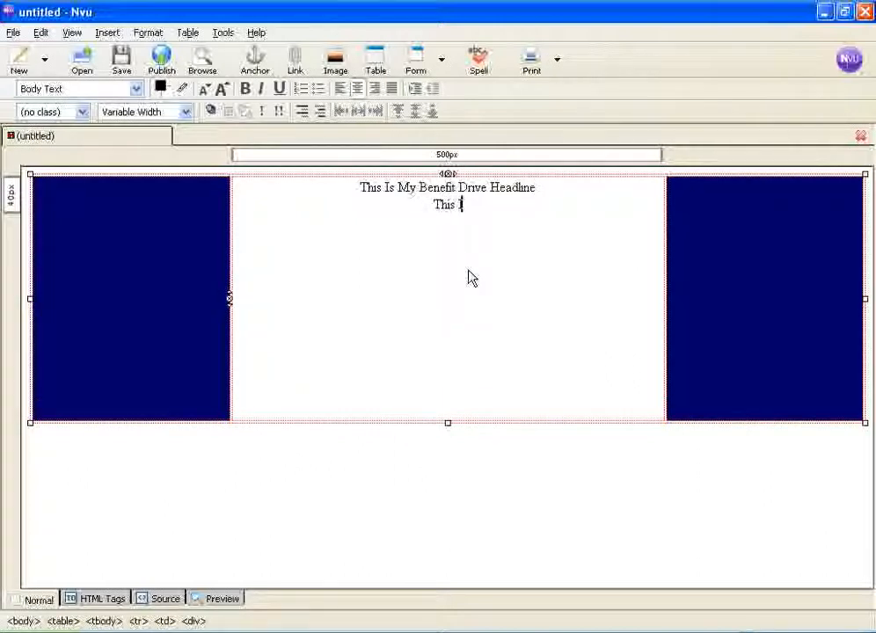
text(Is My)
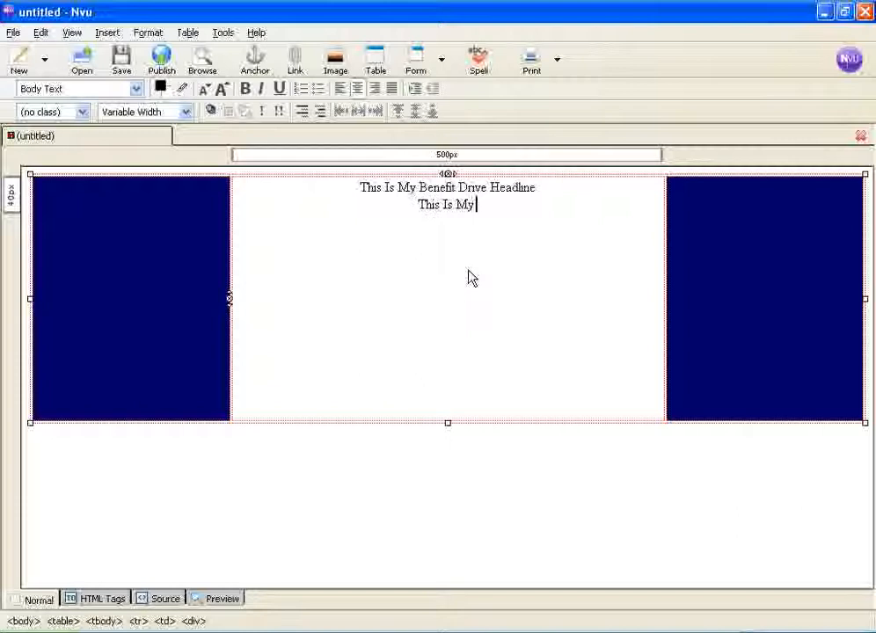
text(Sub)
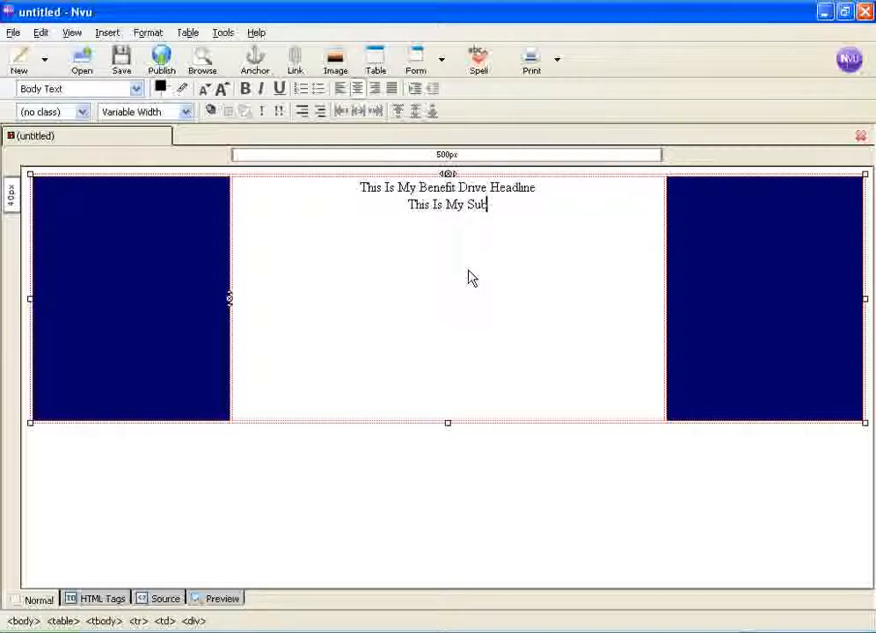
text(Headline)
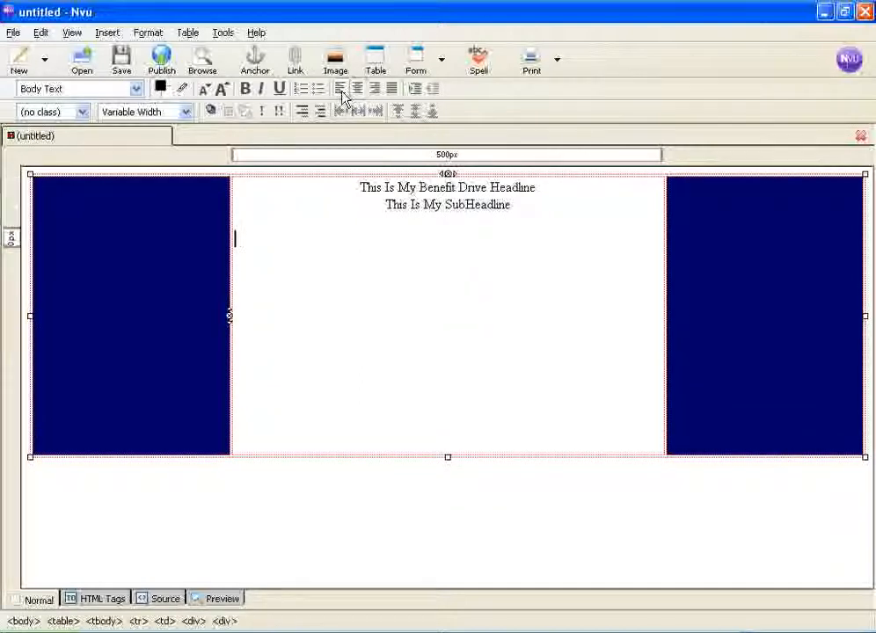
mouse_move(246, 259)
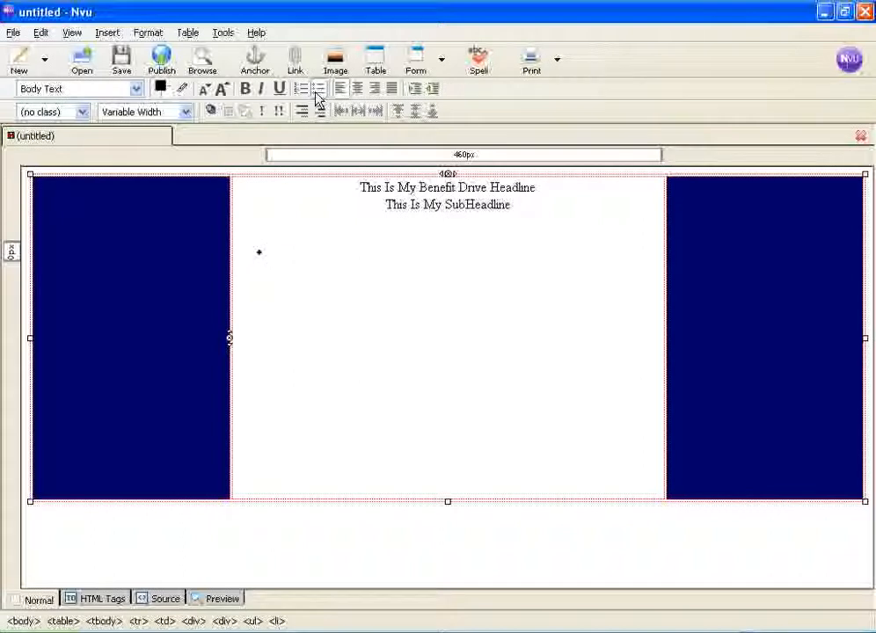
Step: Type 'benefit' as a bullet, copy it, and add further 'benefit' items
text(benefit)
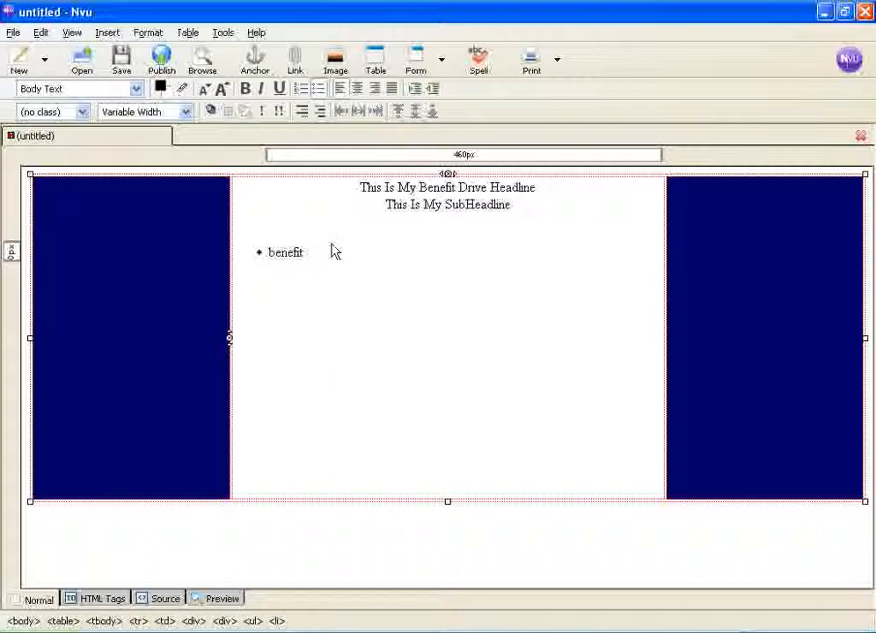
right_click(285, 252)
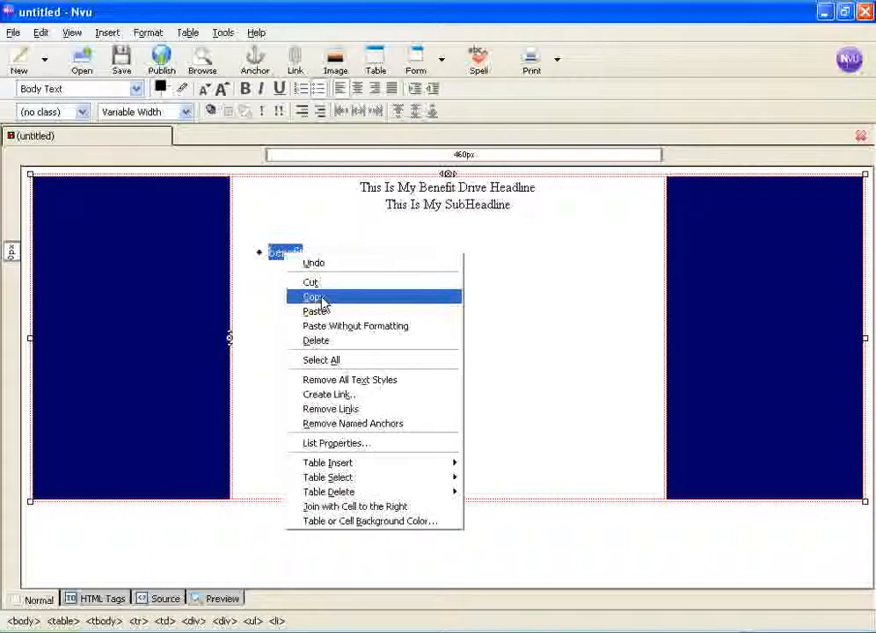
click(314, 296)
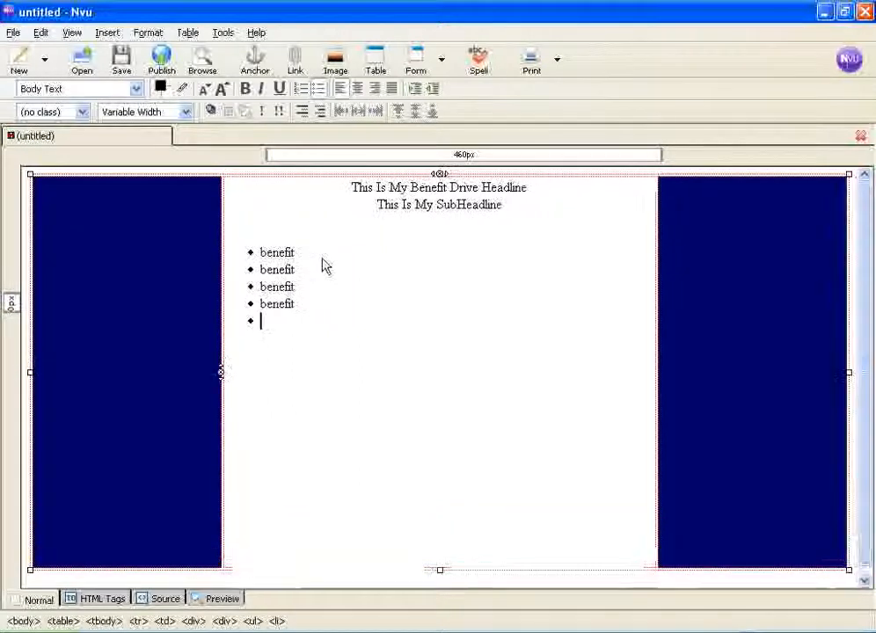
text(benefit)
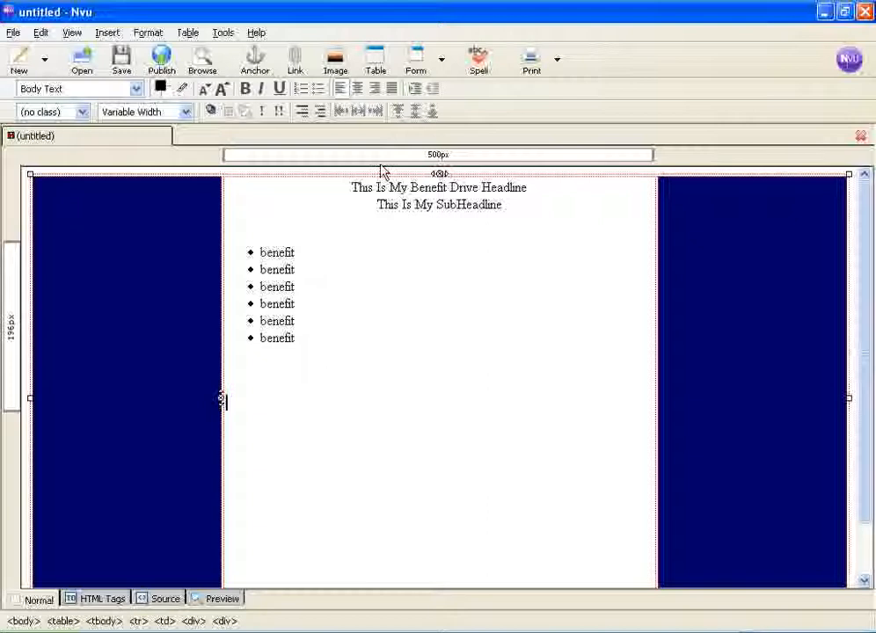
mouse_move(321, 347)
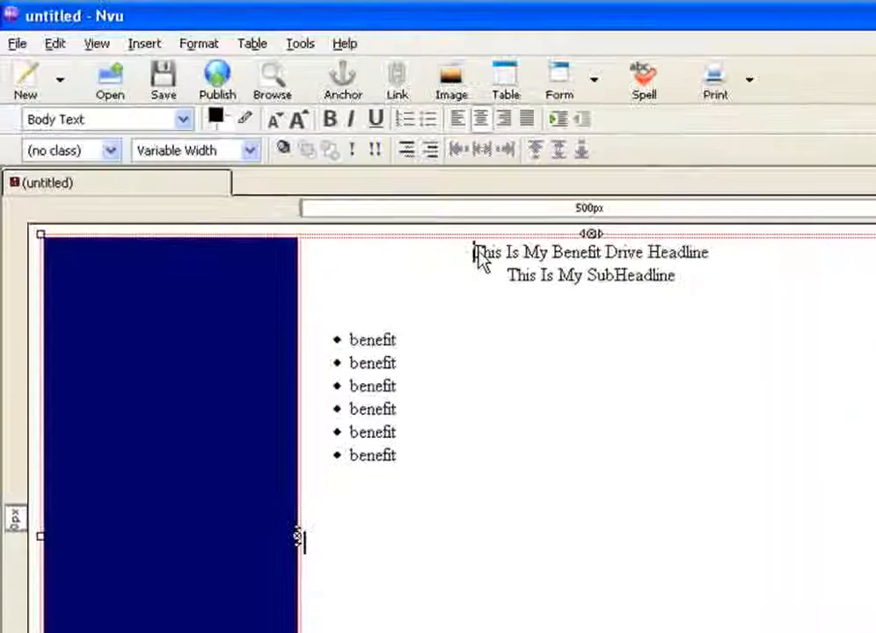
Step: Enlarge the headline two sizes and the subheadline one size, then select all cell text
triple_click(591, 253)
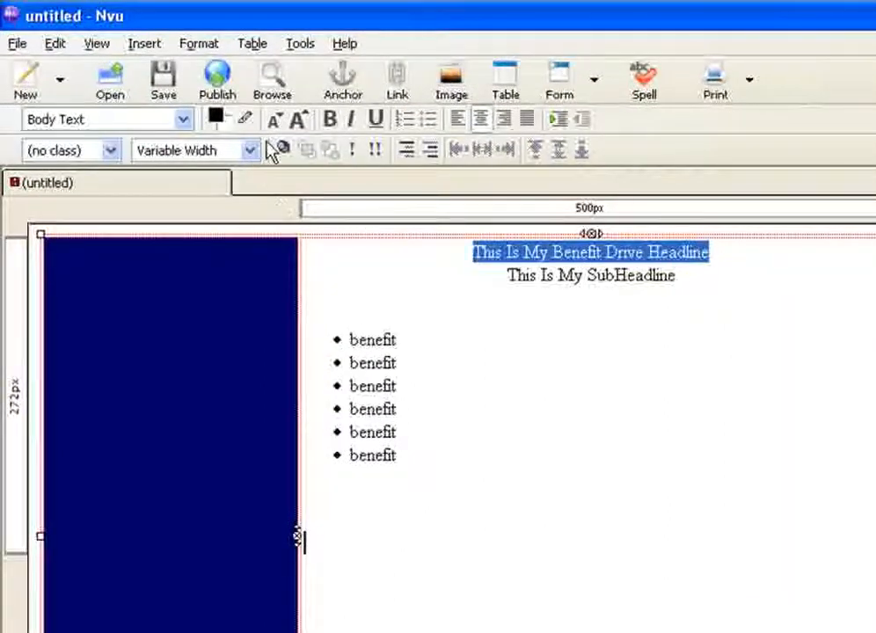
click(301, 118)
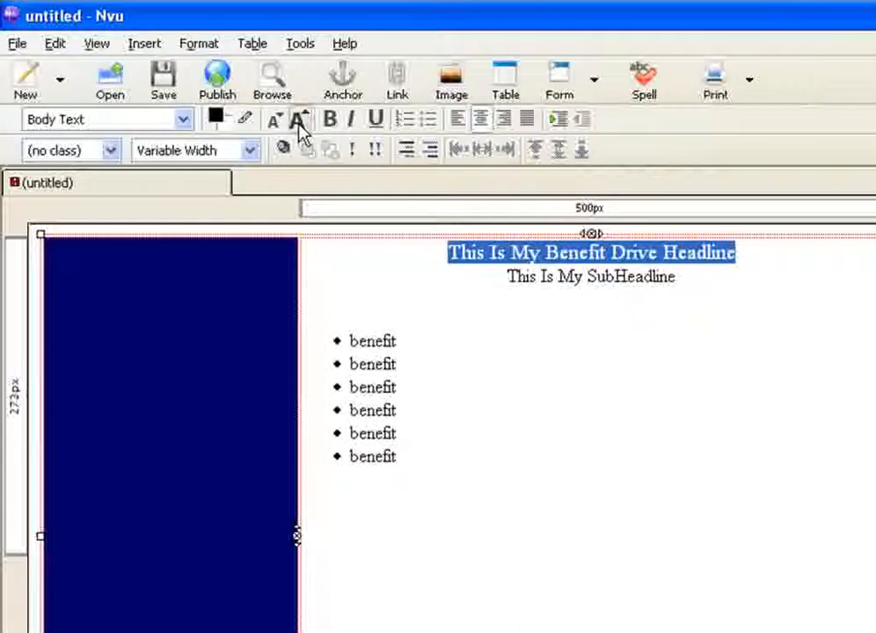
click(301, 119)
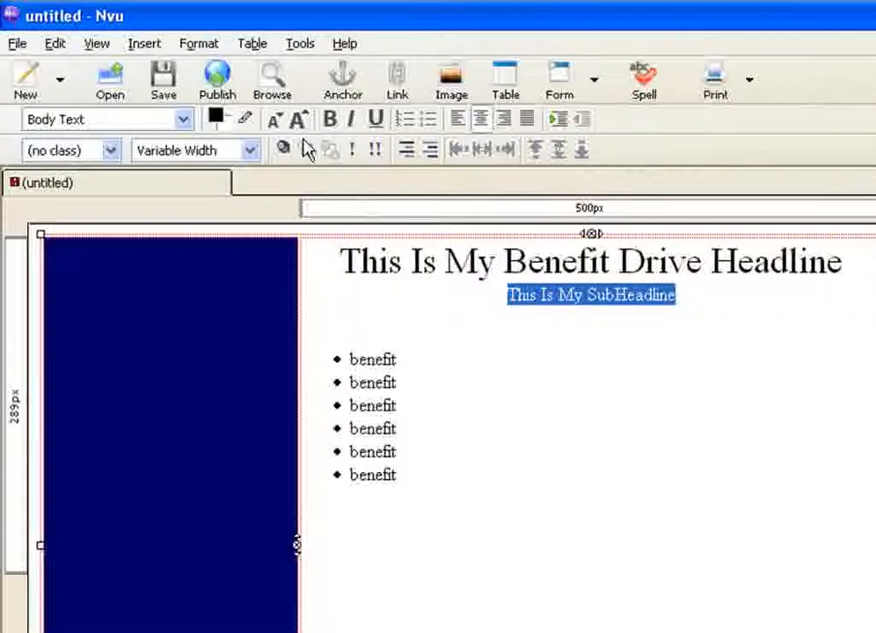
click(297, 119)
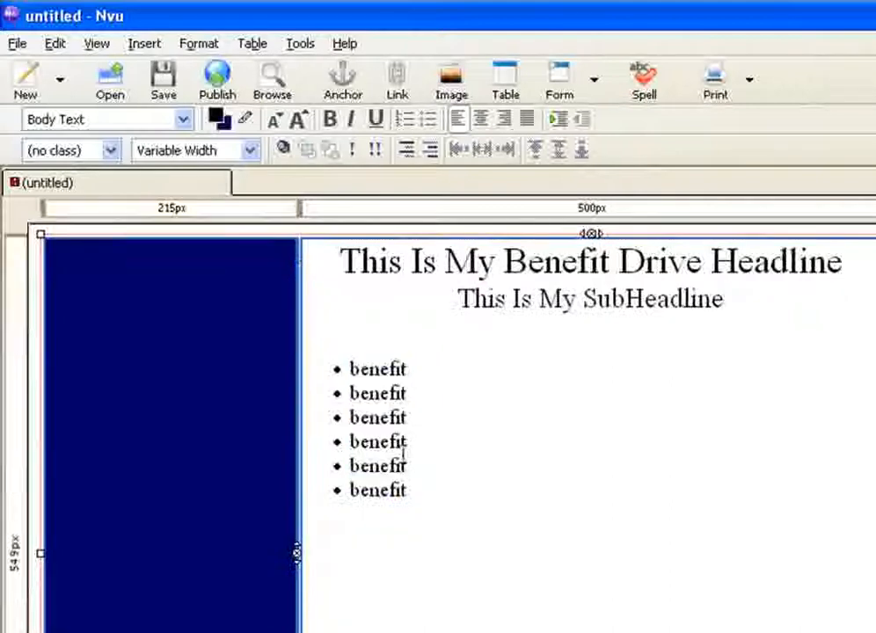
drag(350, 369, 404, 490)
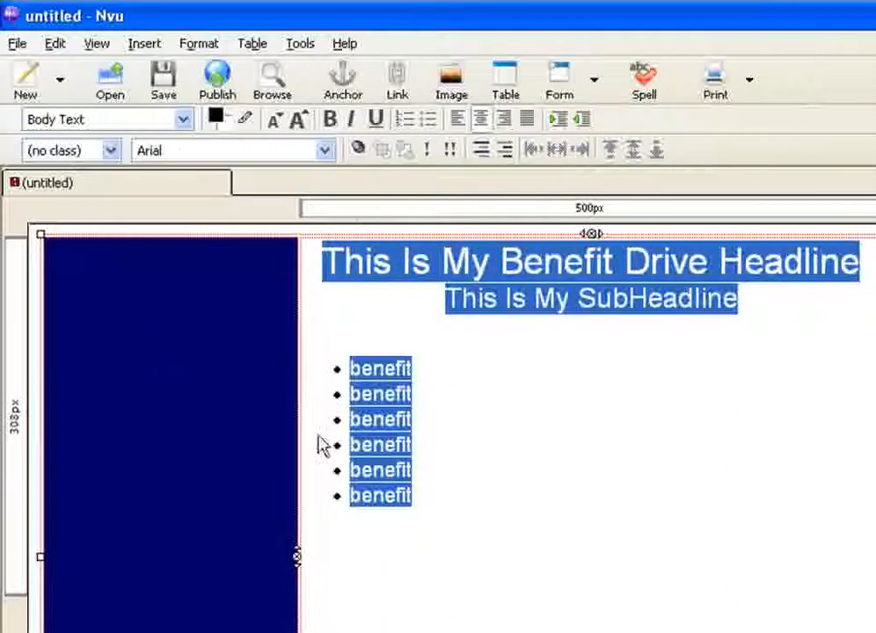
Step: Colour the headline red and give the subheadline a yellow highlight
click(326, 262)
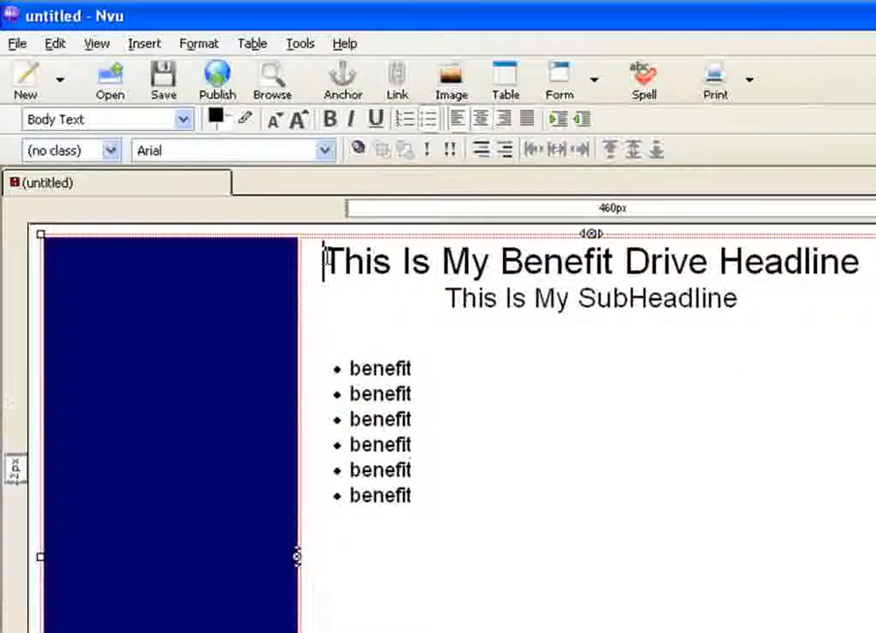
triple_click(589, 261)
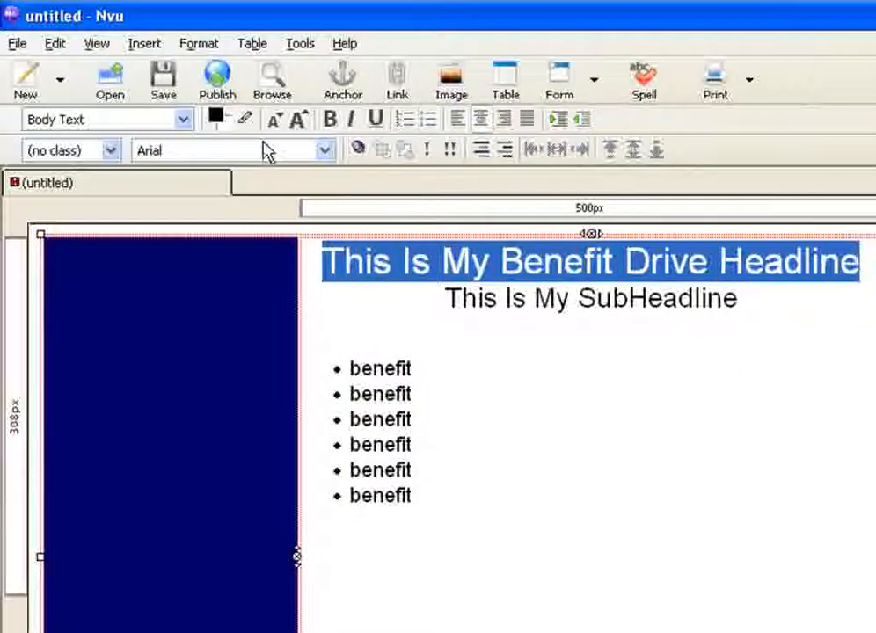
click(214, 117)
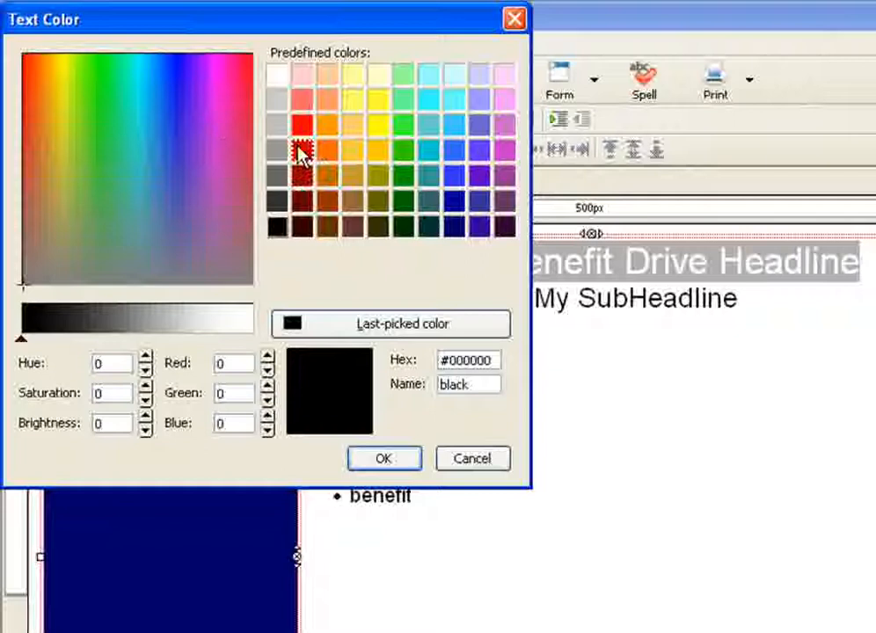
click(384, 458)
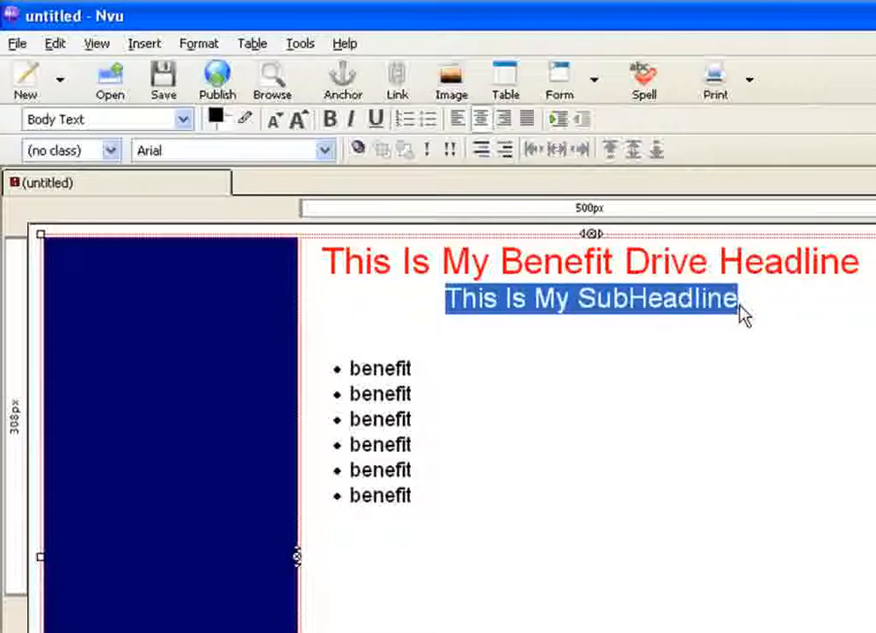
mouse_move(195, 167)
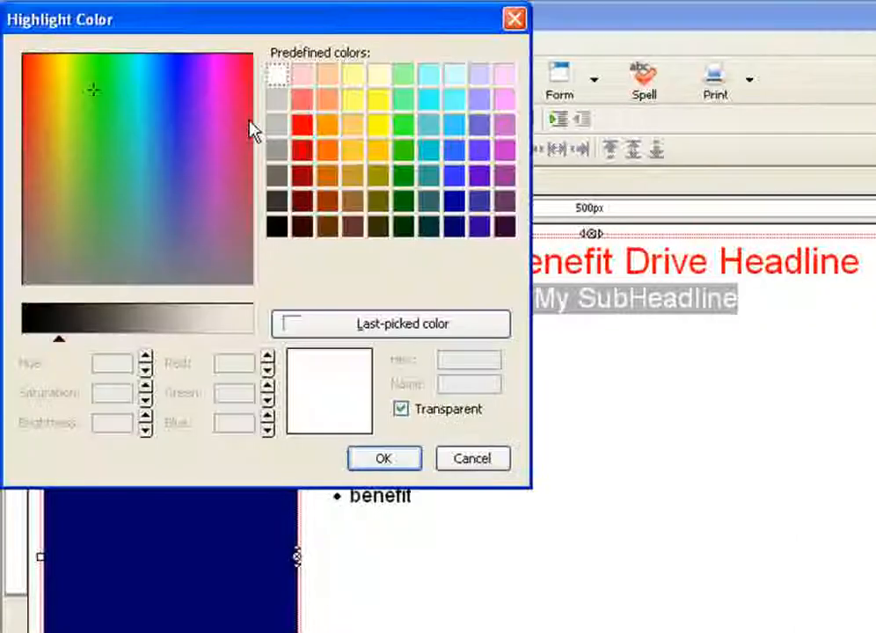
click(472, 457)
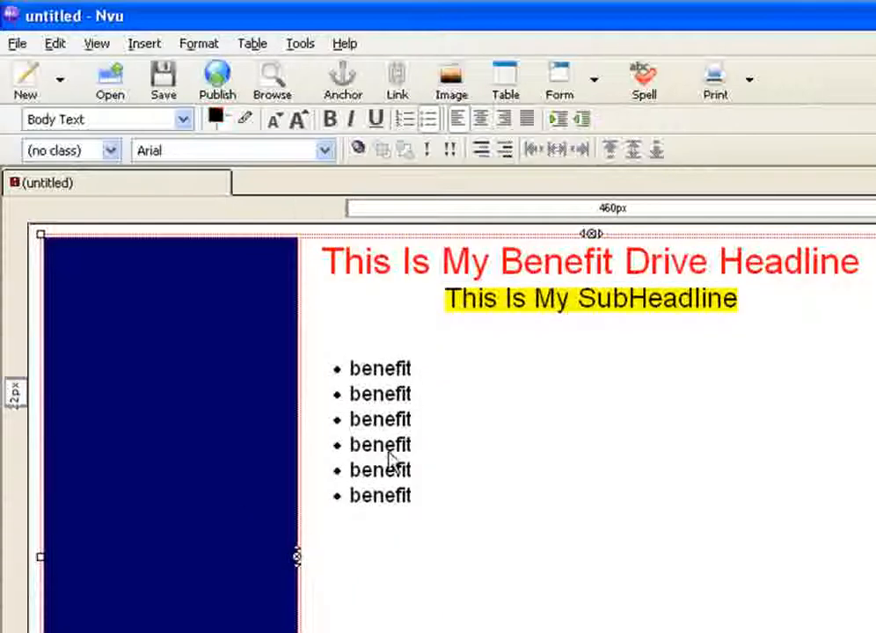
mouse_move(349, 531)
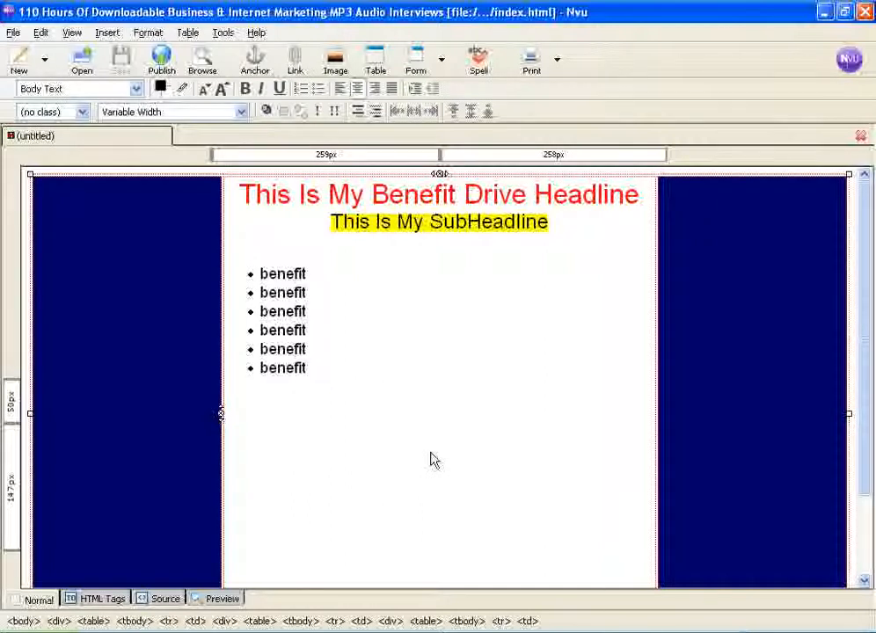
Step: Insert a 1x1 table below the list, centred and 200 pixels wide
click(439, 418)
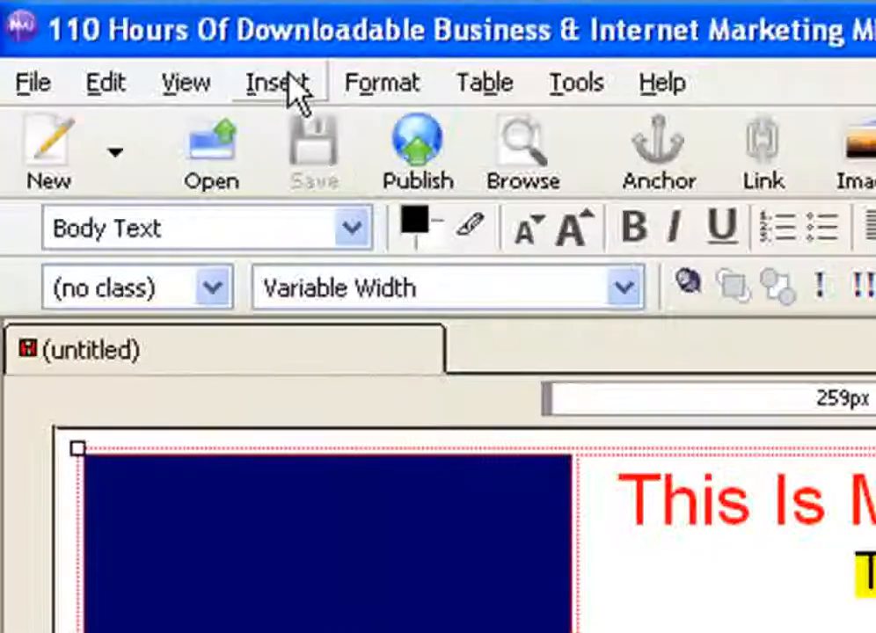
click(277, 82)
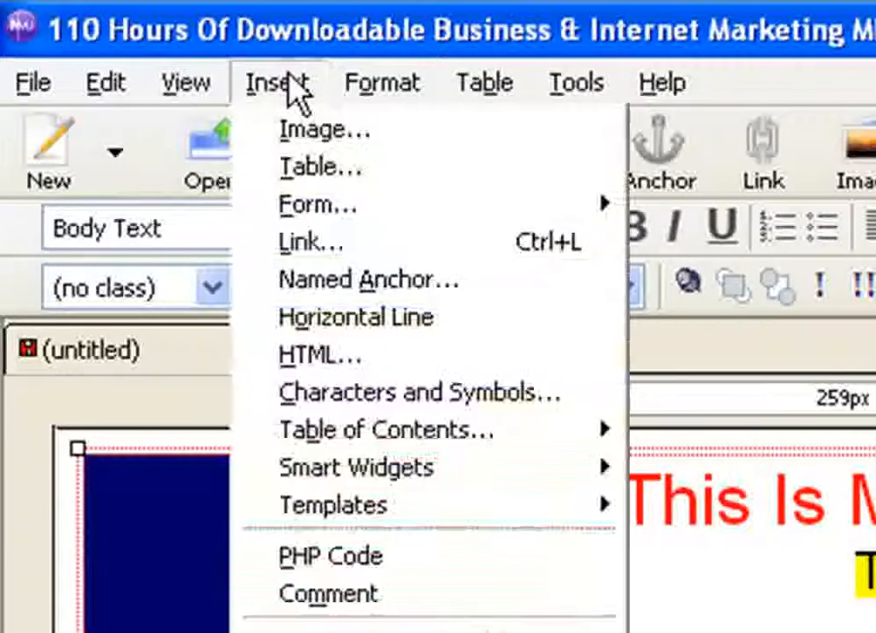
click(321, 168)
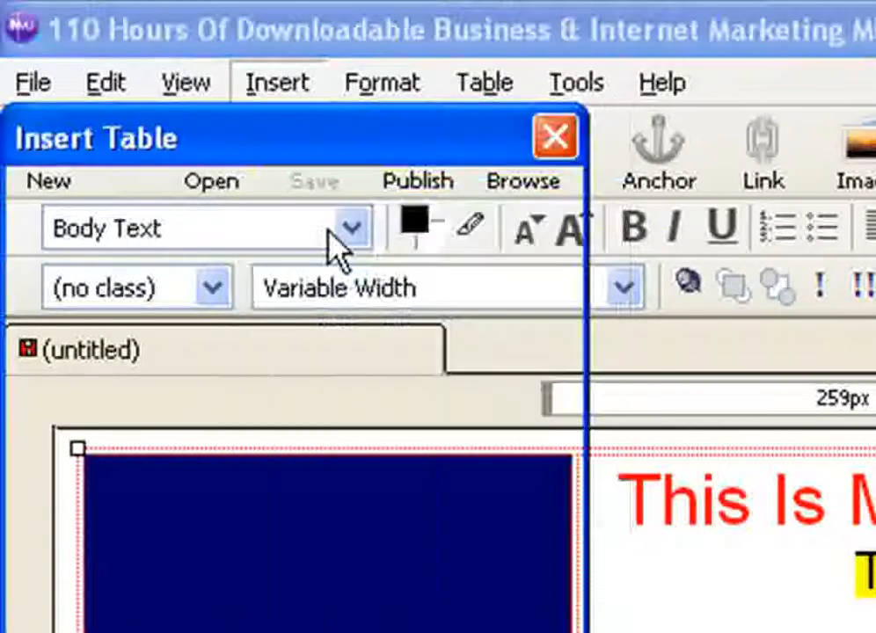
click(555, 135)
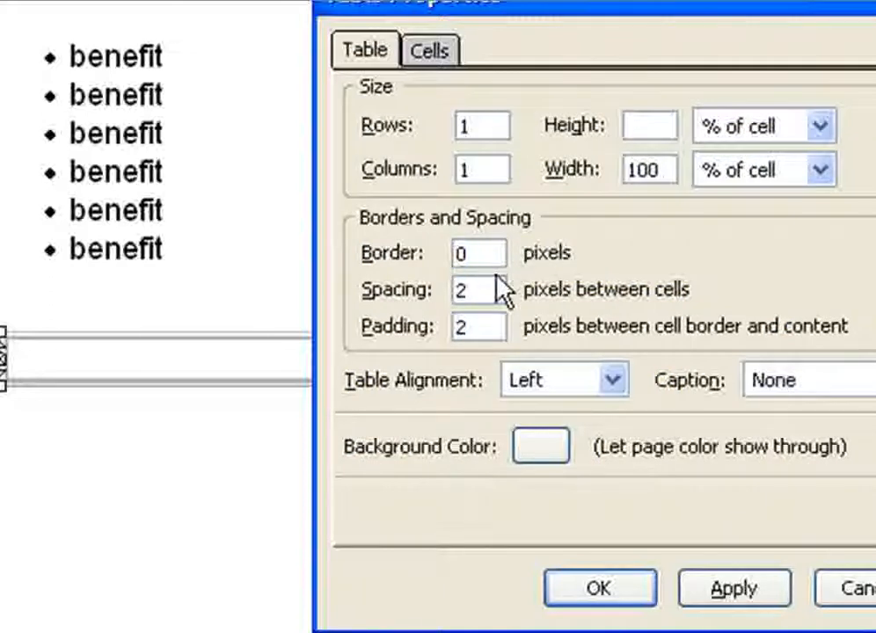
click(550, 379)
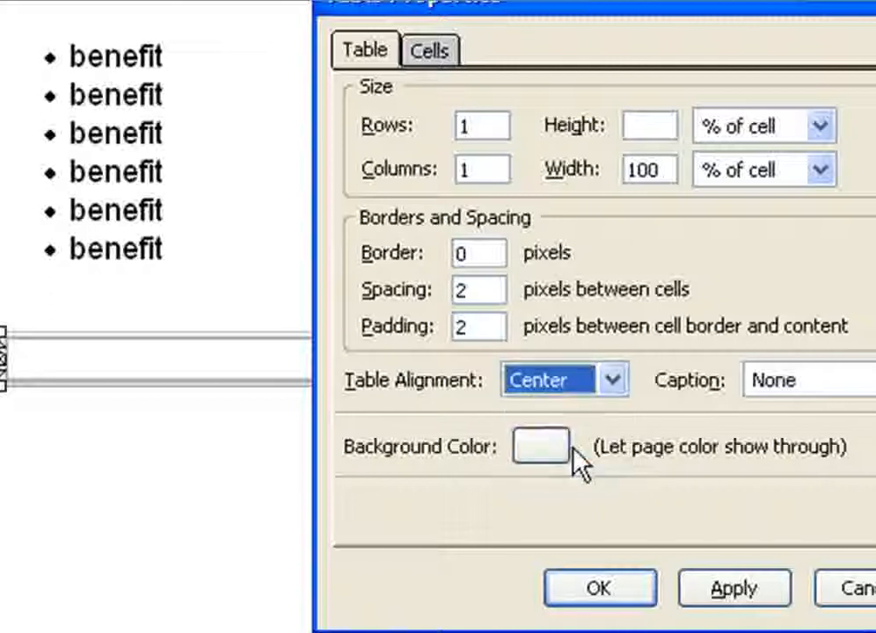
mouse_move(657, 206)
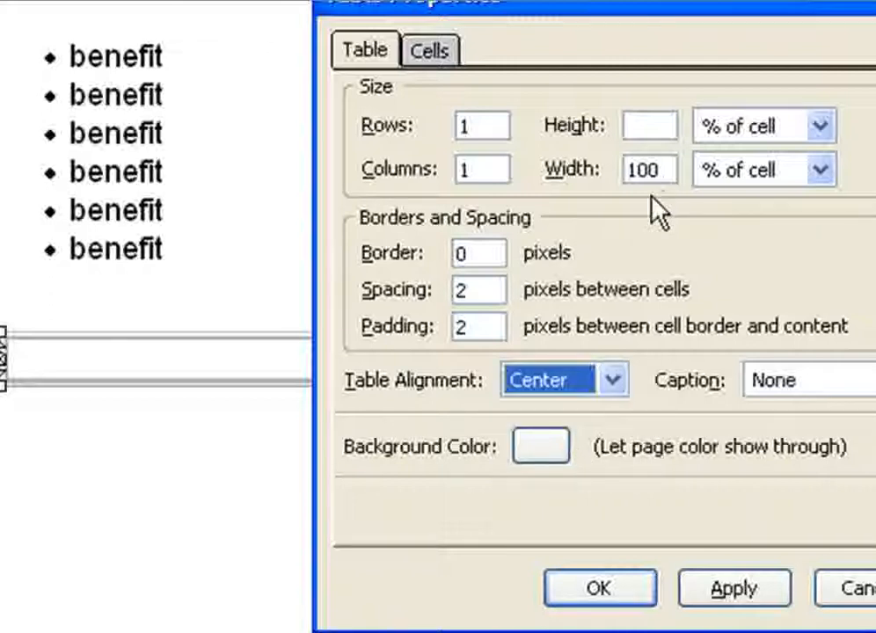
mouse_move(657, 182)
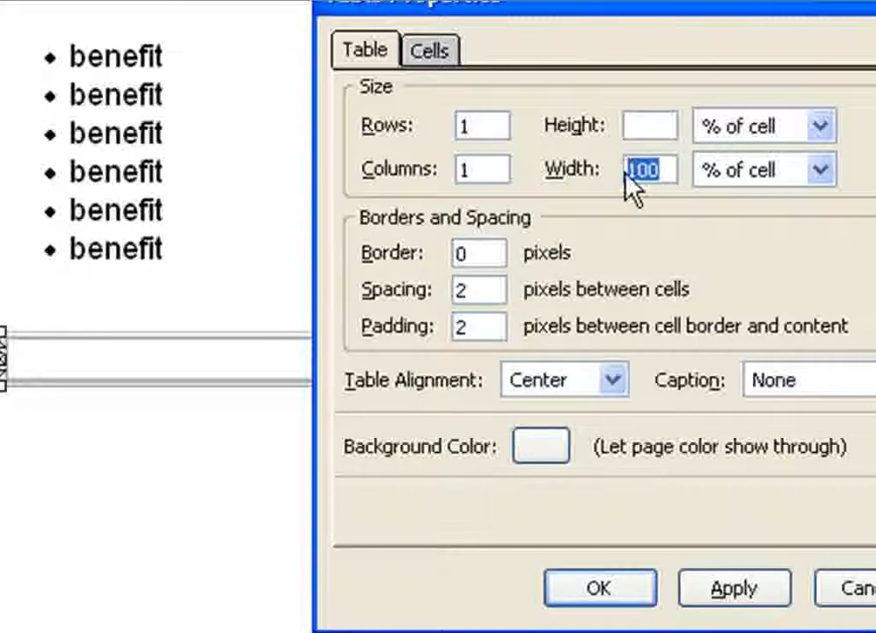
click(813, 170)
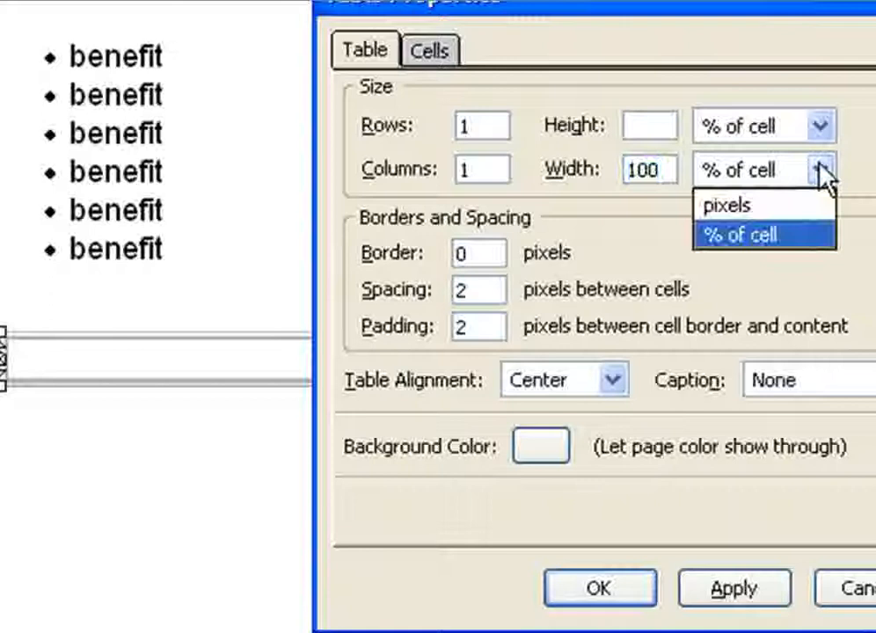
click(724, 205)
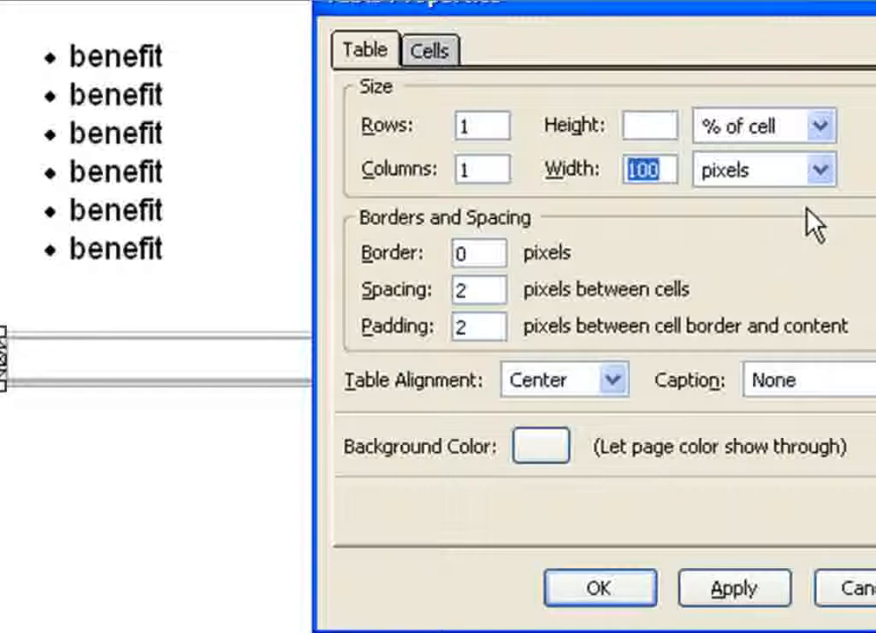
text(200)
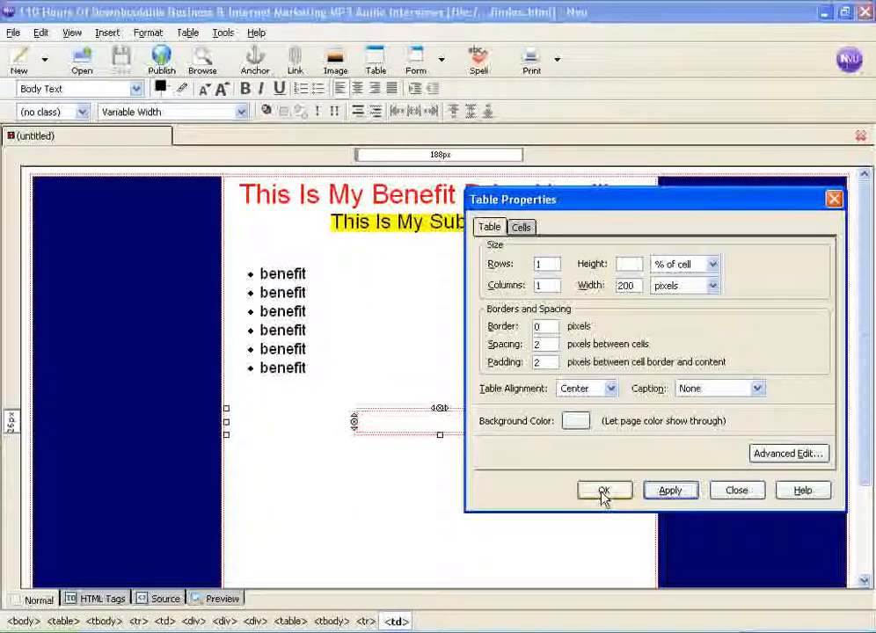
click(604, 490)
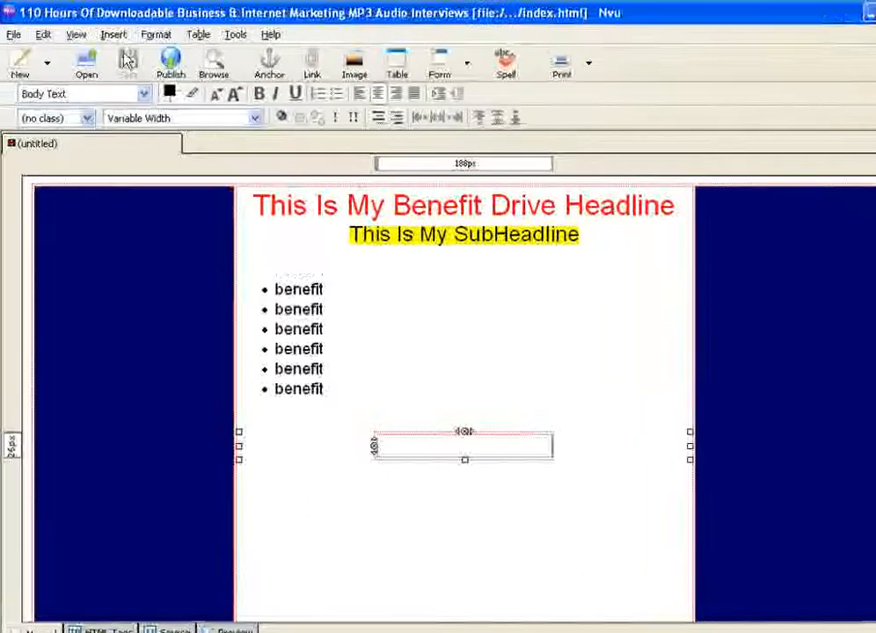
click(114, 35)
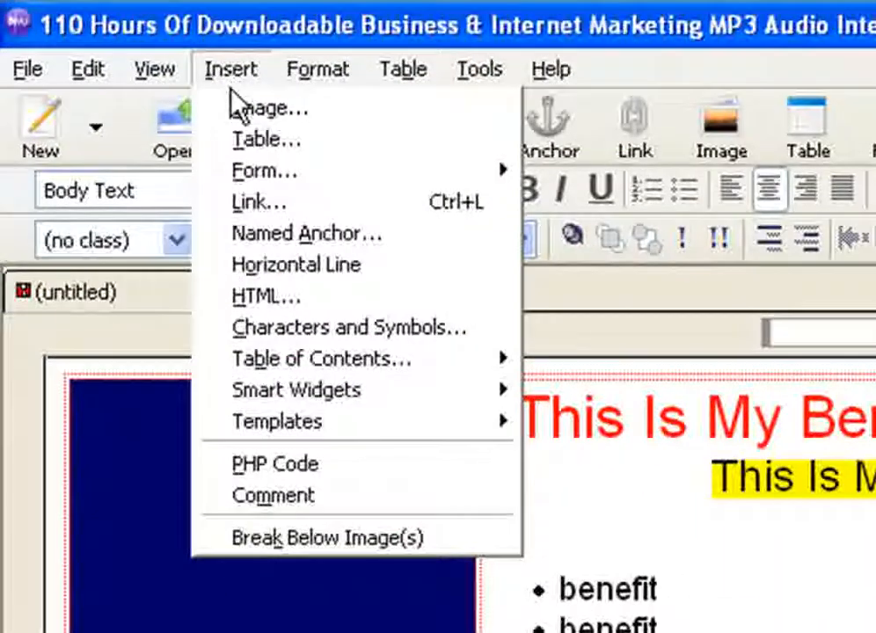
mouse_move(266, 297)
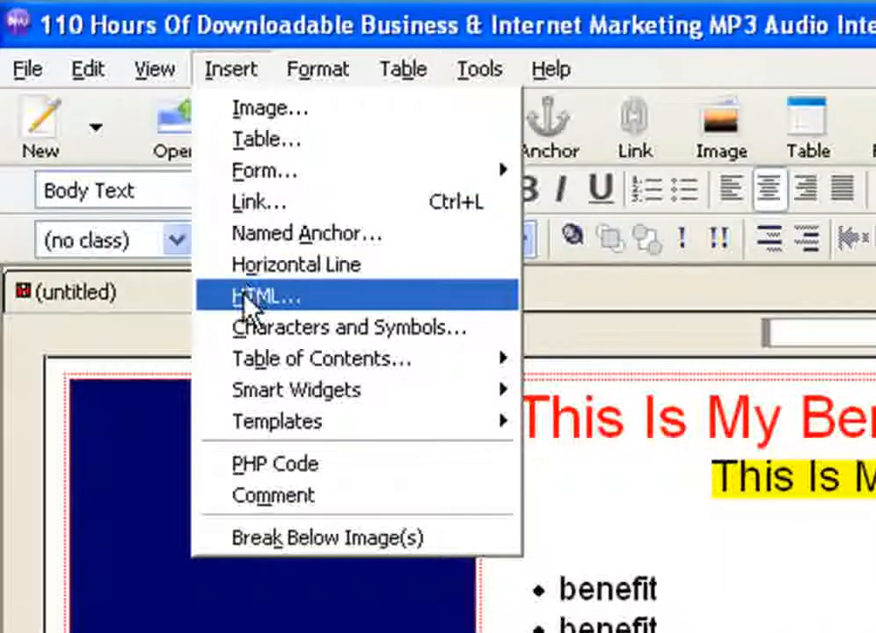
click(264, 296)
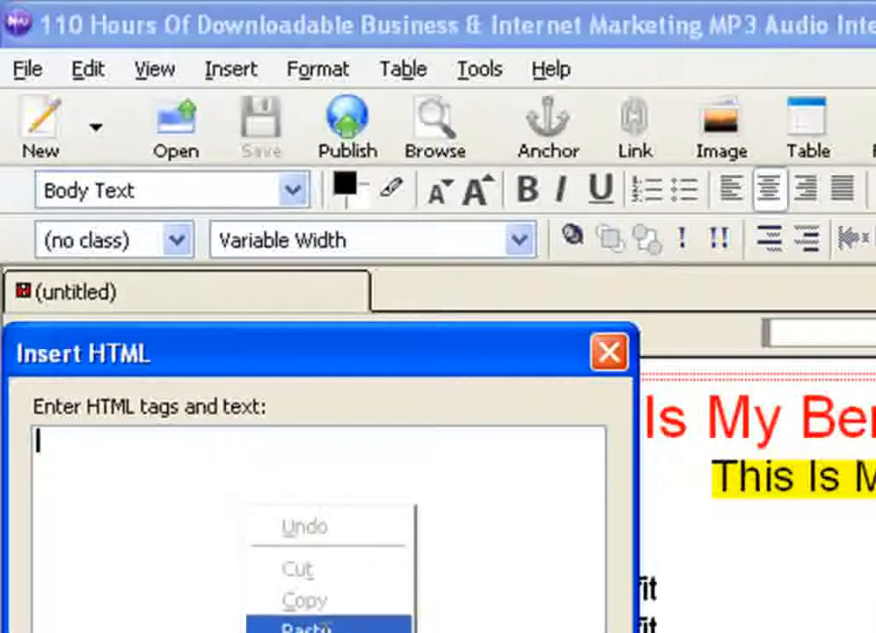
click(303, 626)
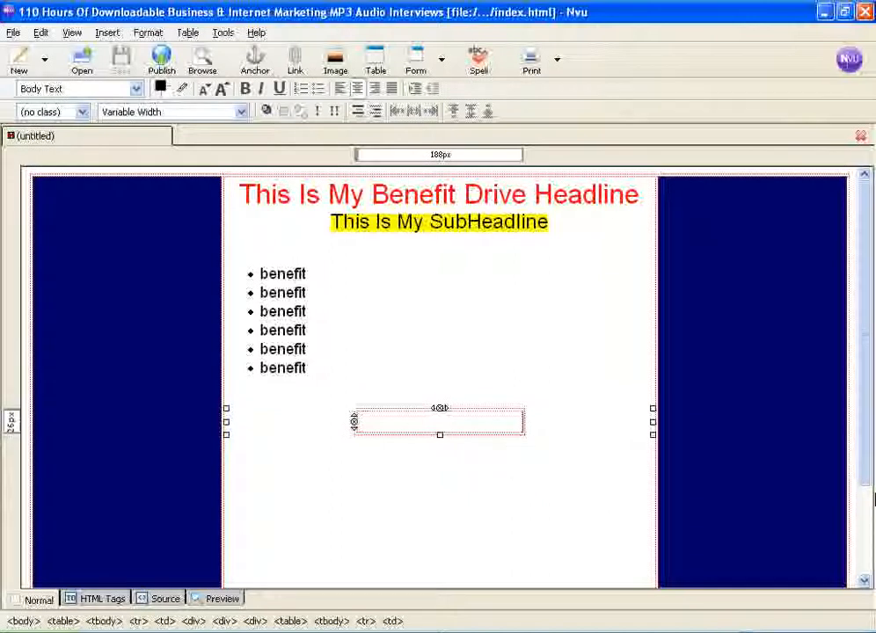
scroll(down, 3)
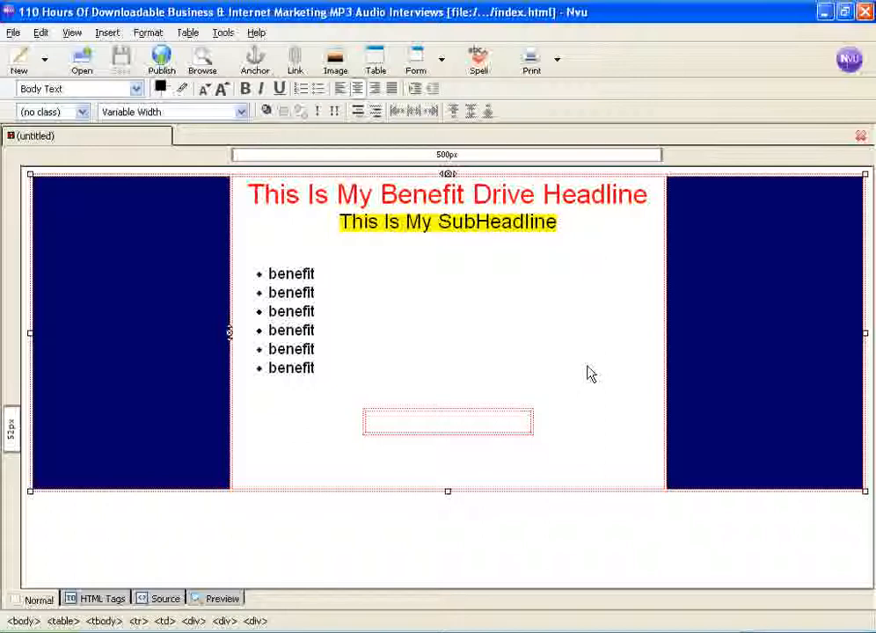
Step: Return focus to the page and open the File menu with Save As highlighted
click(448, 444)
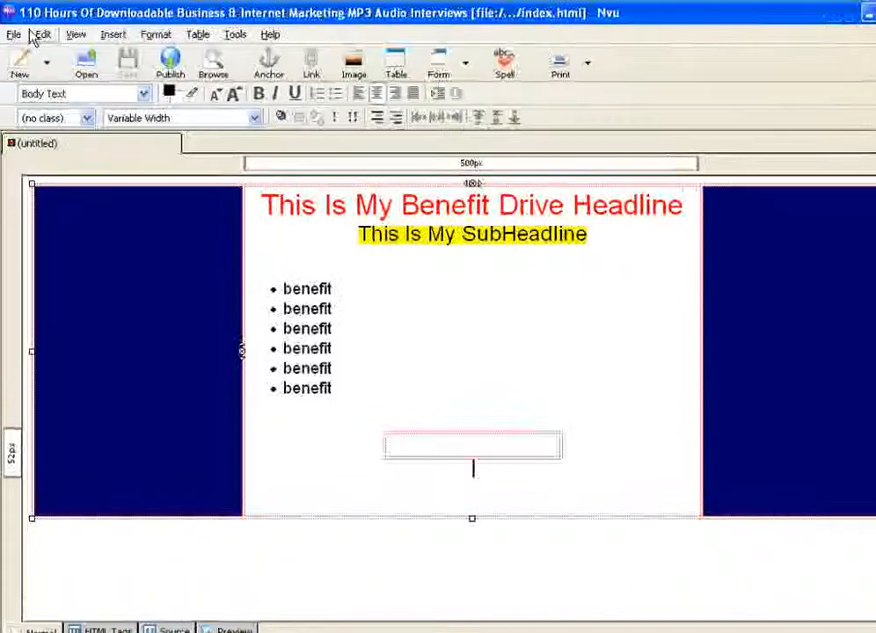
click(14, 35)
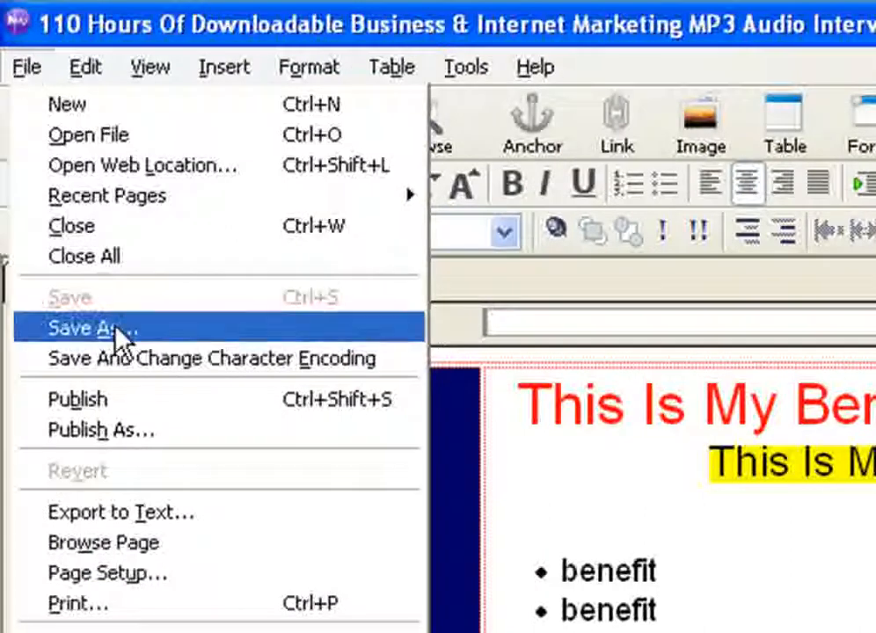